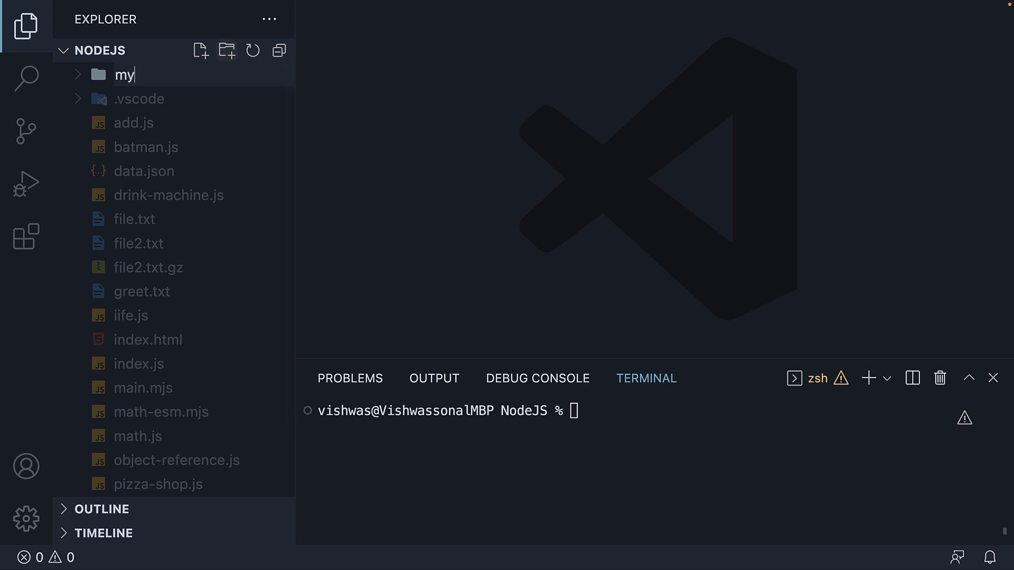
- Name the new folder my-custom-package
type("-custom-")
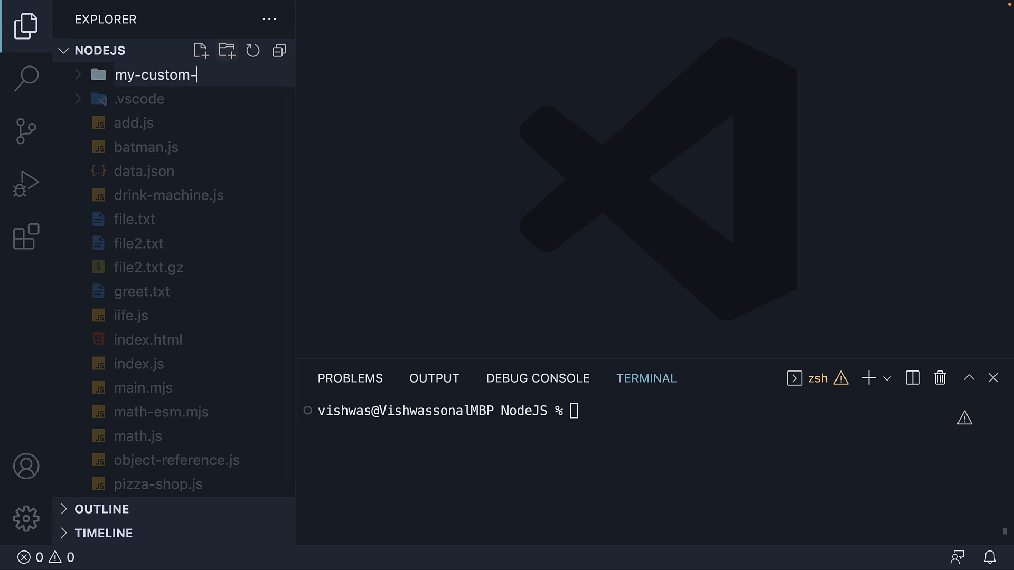
type("package")
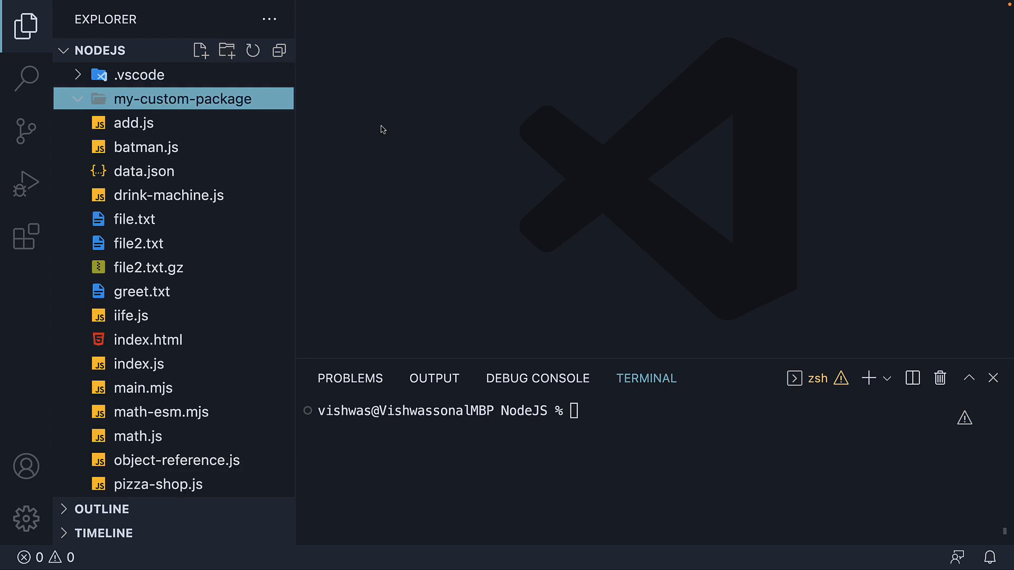
- Create an index.js file inside my-custom-package
left_click(199, 51)
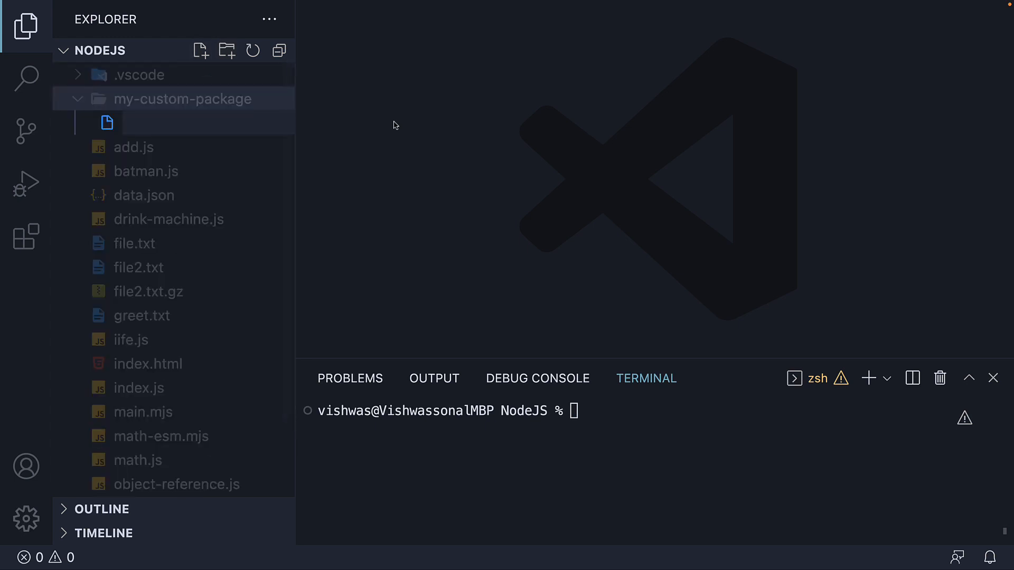
type("index.js")
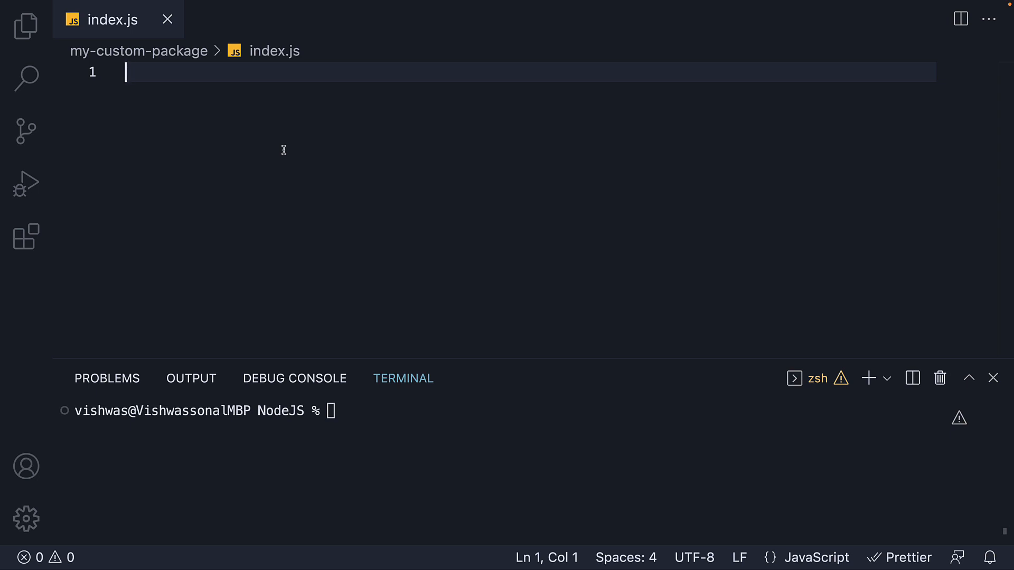
- Write a greet(name) function logging '${name}, welcome to Codevolution'
type("function gre")
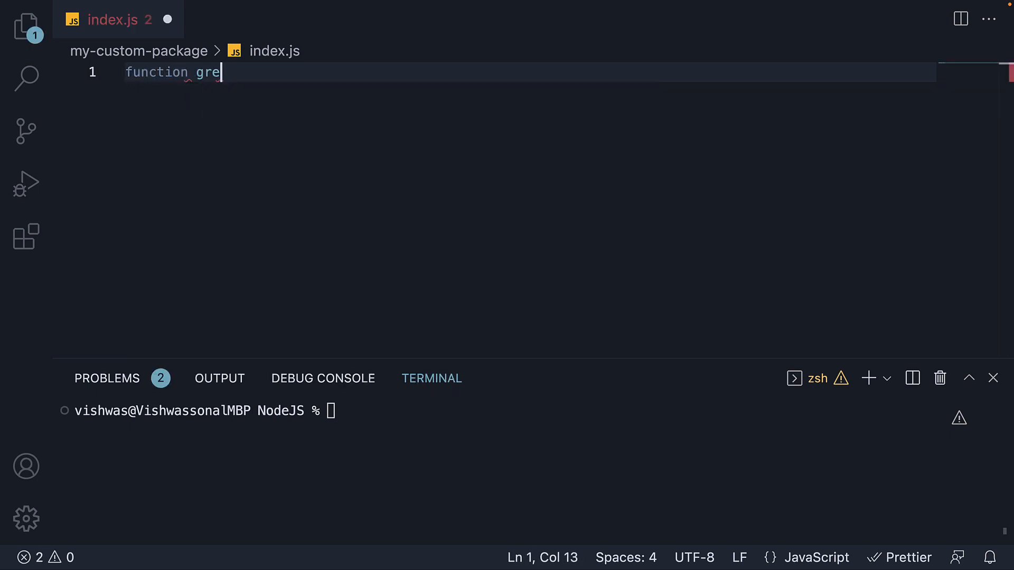
type("et(name) {")
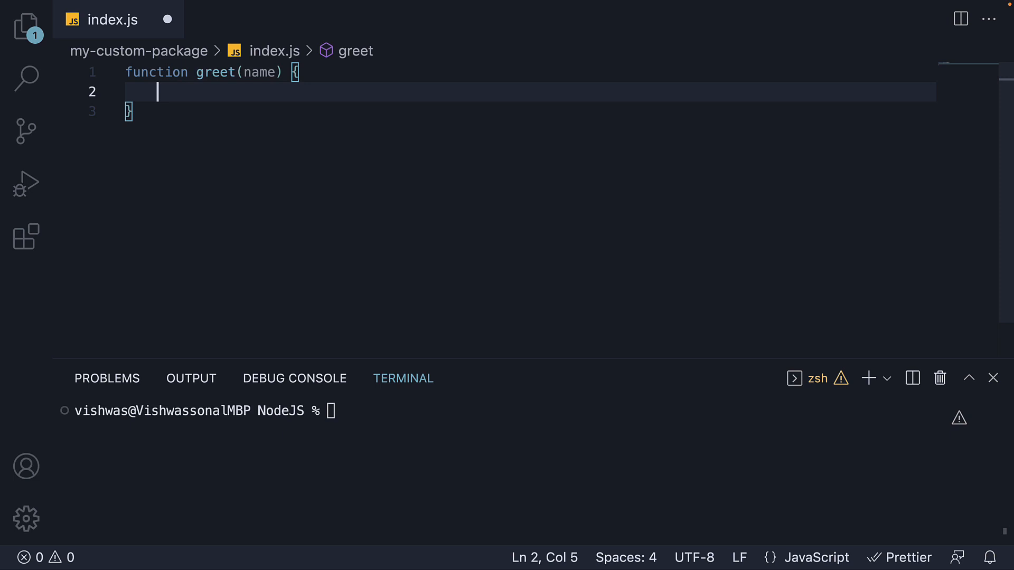
type("clg")
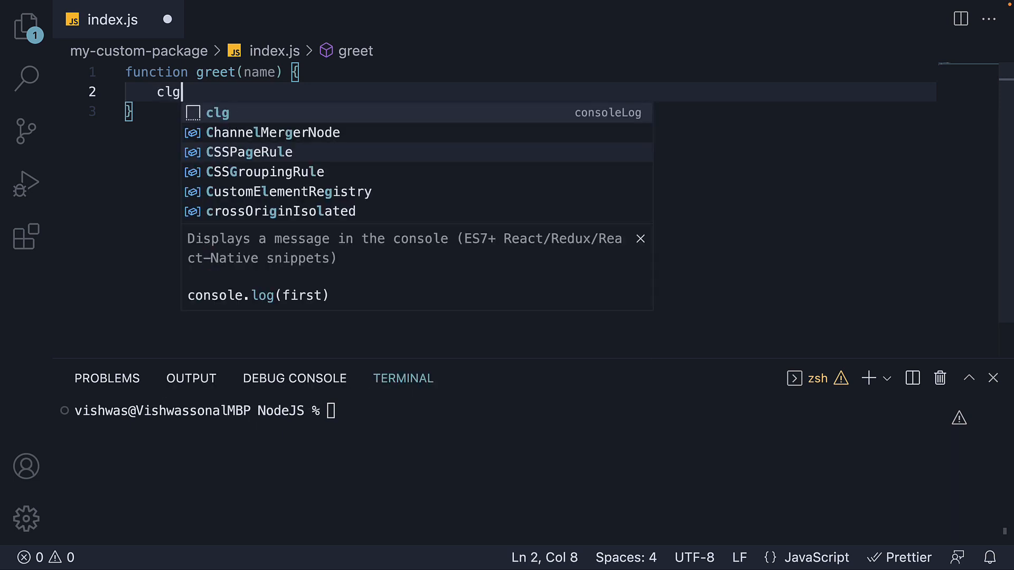
key("Tab")
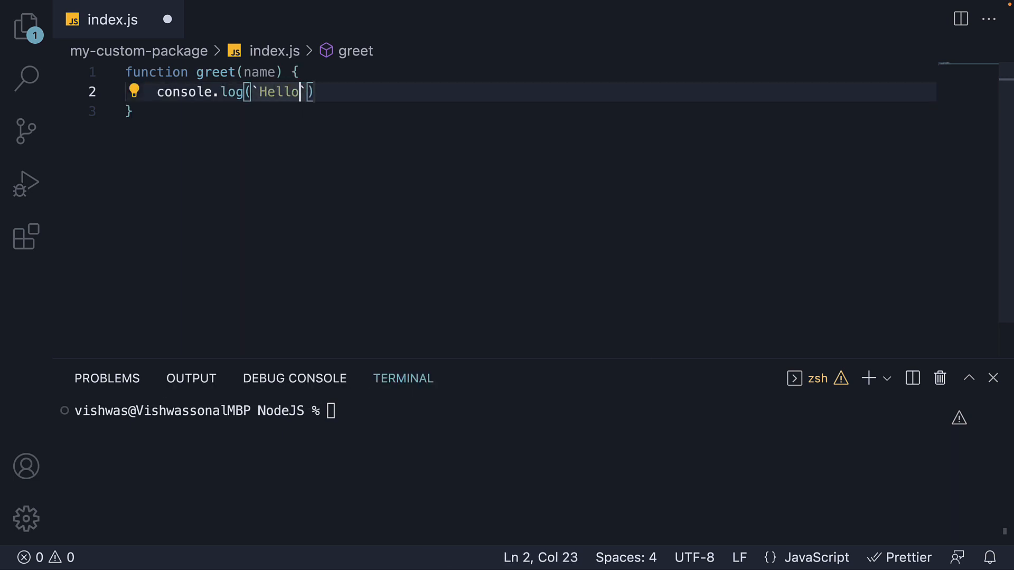
type("${}")
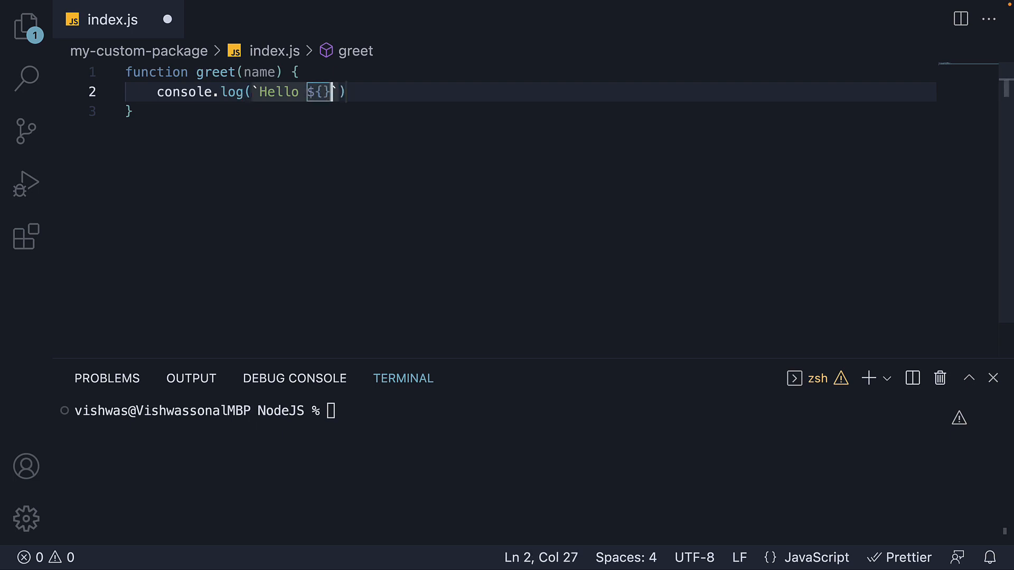
type("name}, welc")
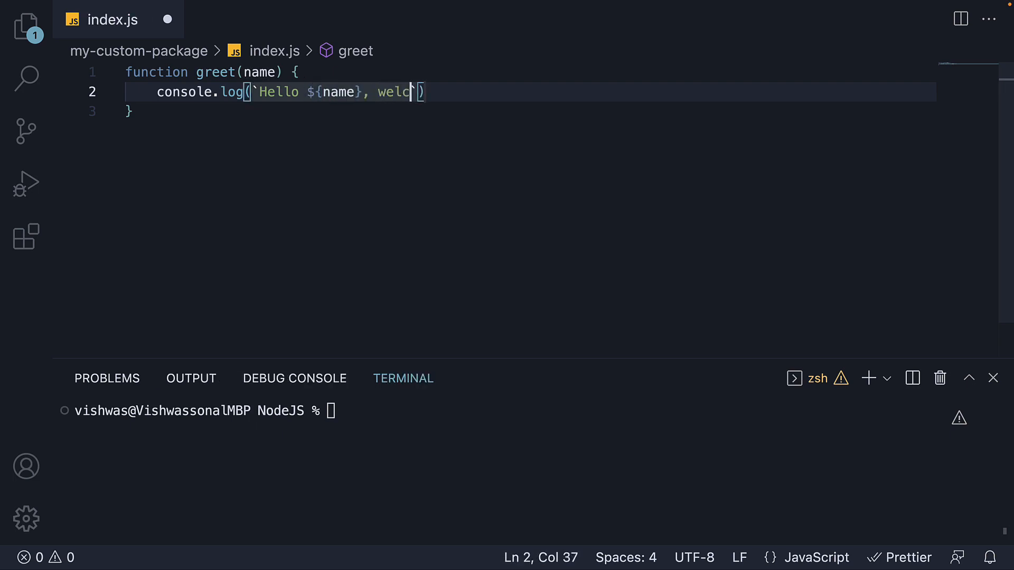
type("ome to Codevolution")
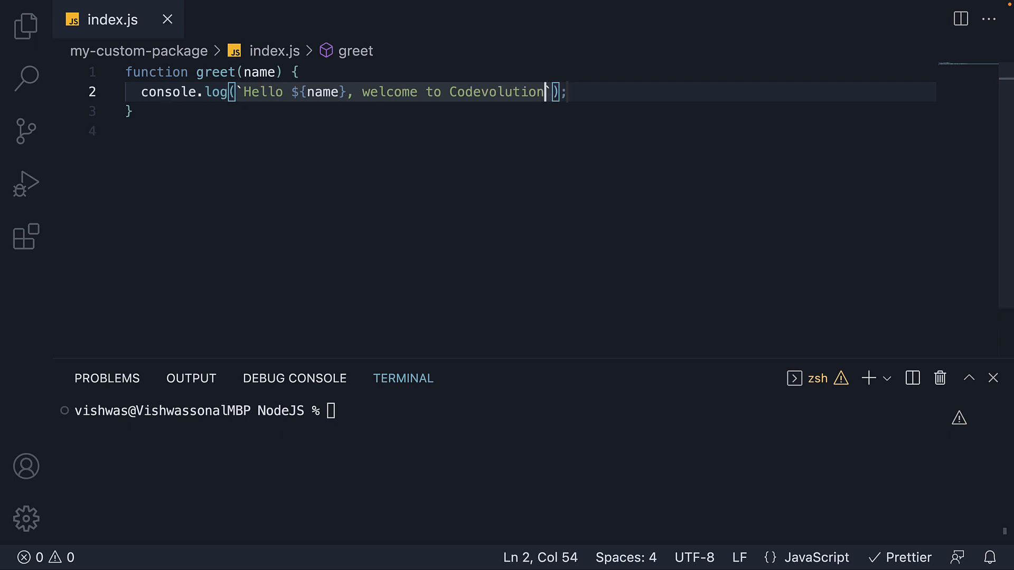
- Export greet with module.exports and return to the project file list
type("module.expor")
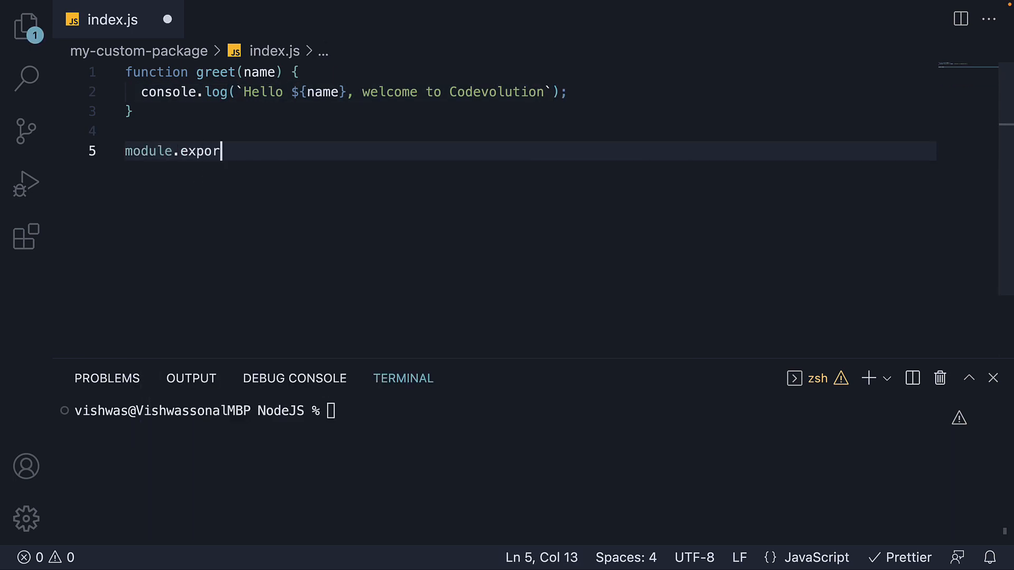
type("ts = greet;")
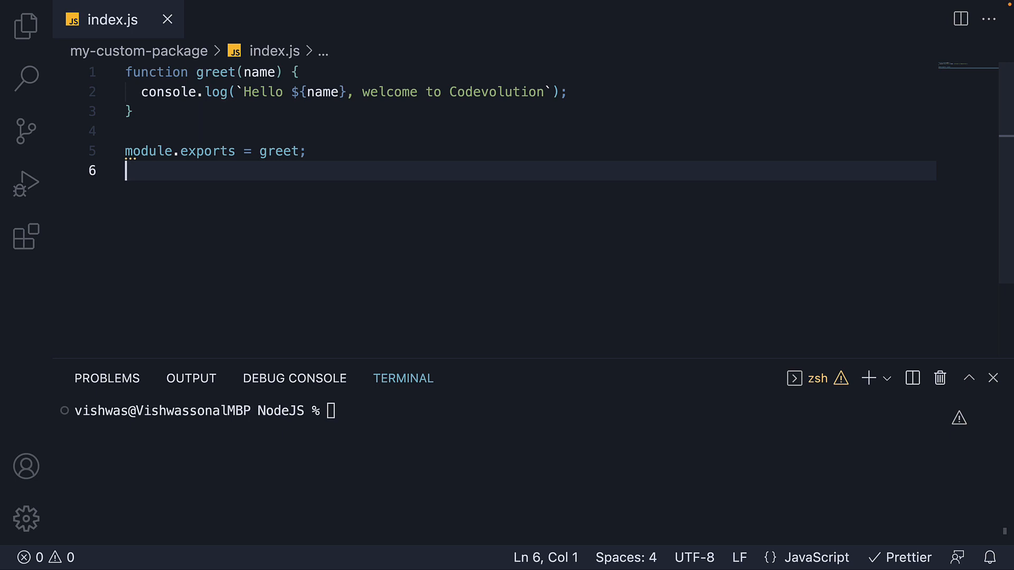
left_click(25, 26)
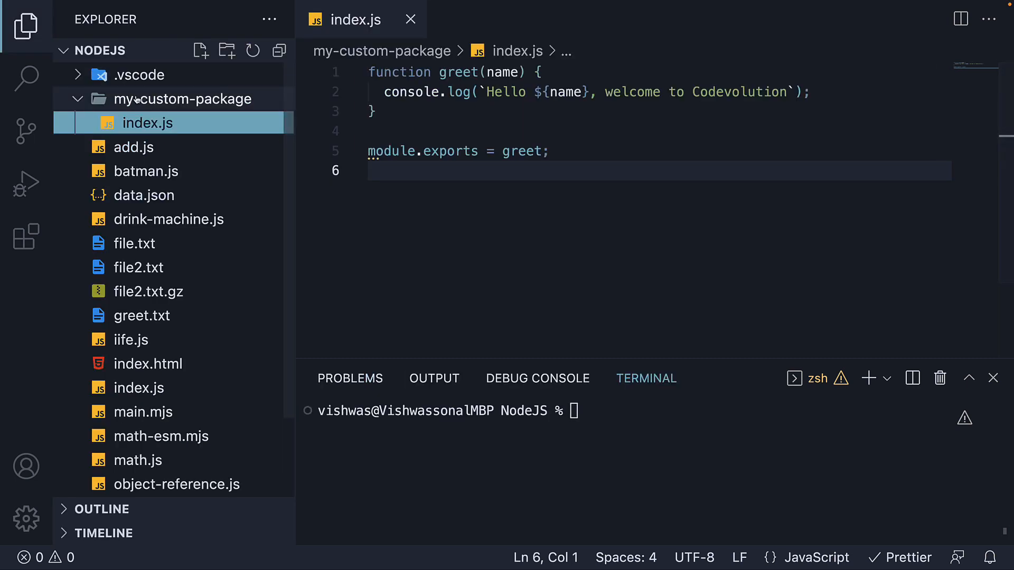
- Create package.json in my-custom-package with "name": "greet-codevolution" and a version key begun
left_click(201, 51)
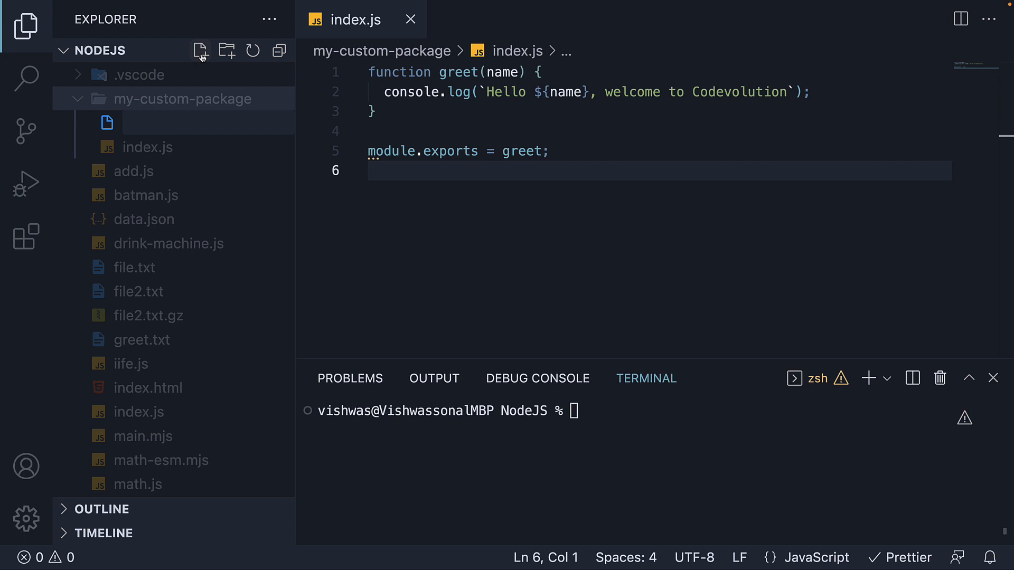
type("package.json")
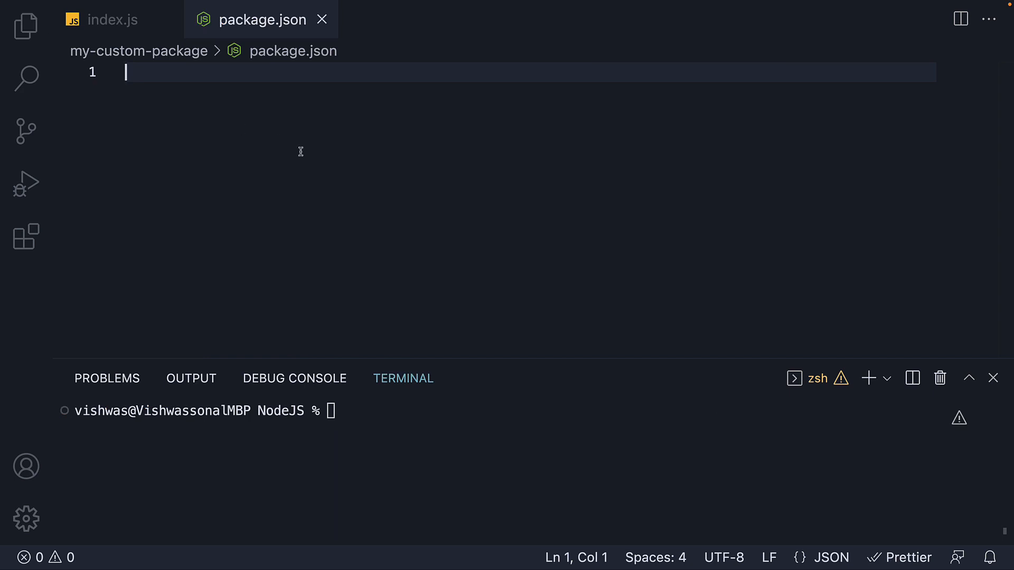
mouse_move(335, 173)
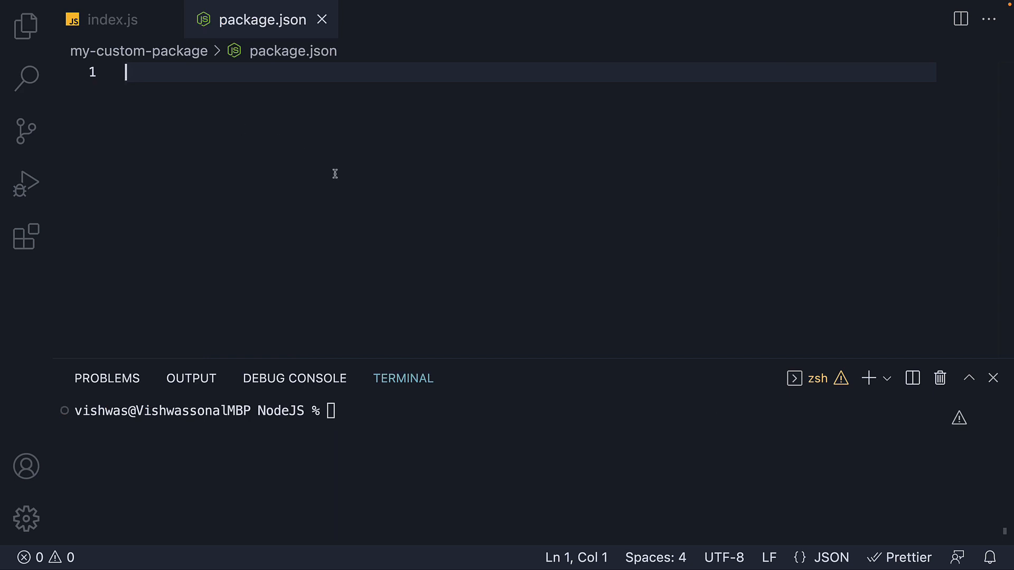
type("{")
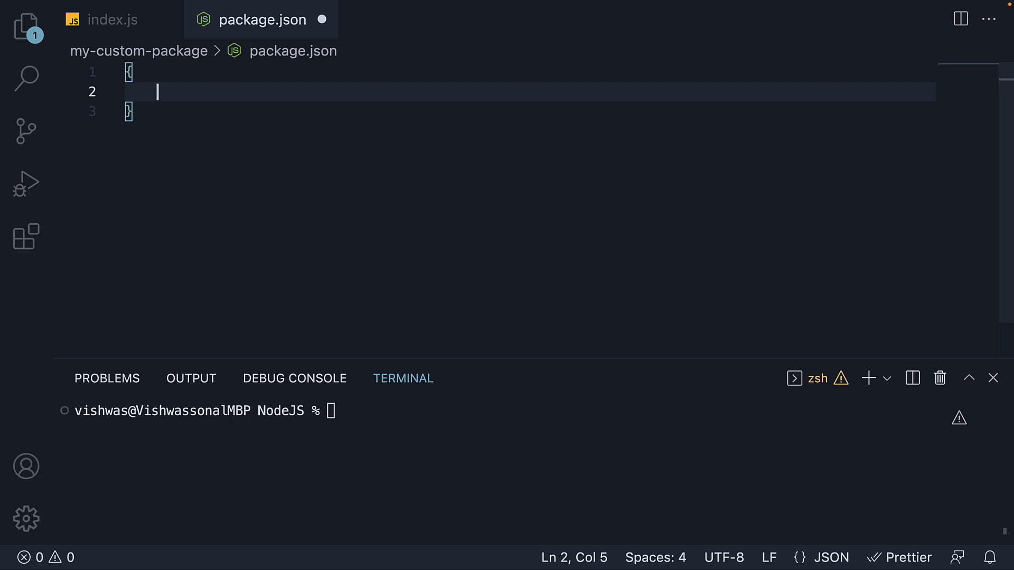
type("\"name\":")
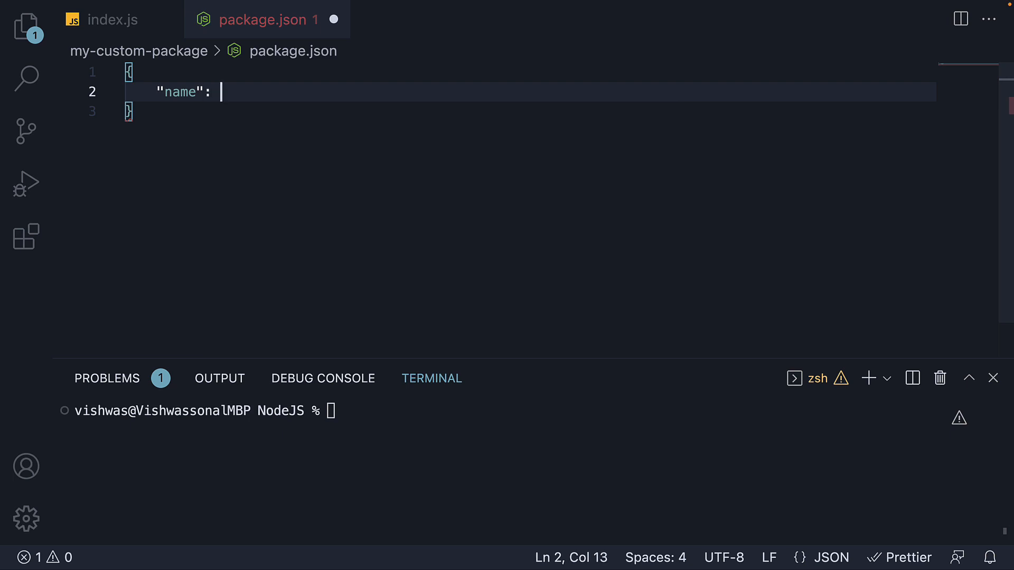
type("\"\"")
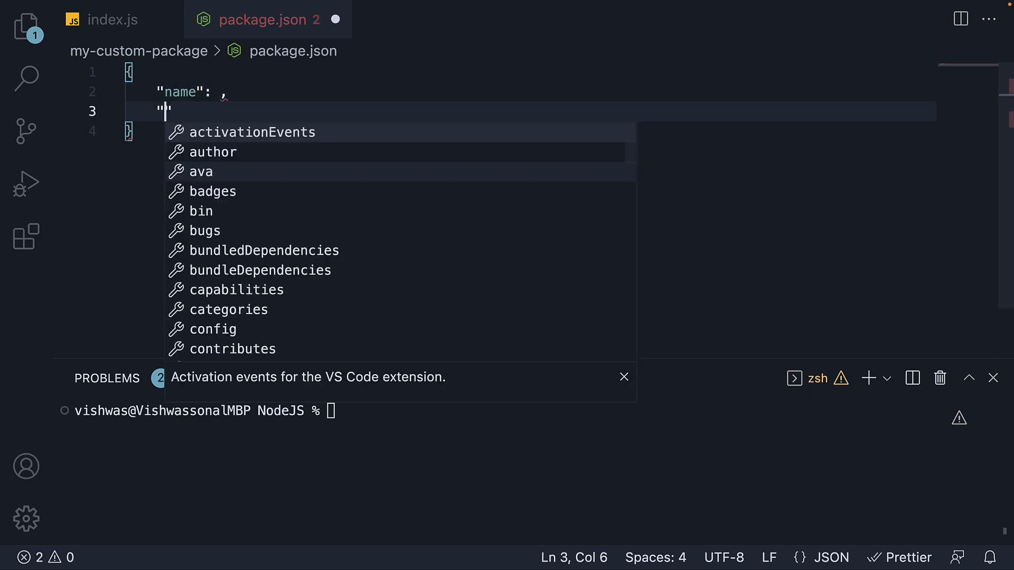
type("version")
left_click(192, 92)
type("\"greet")
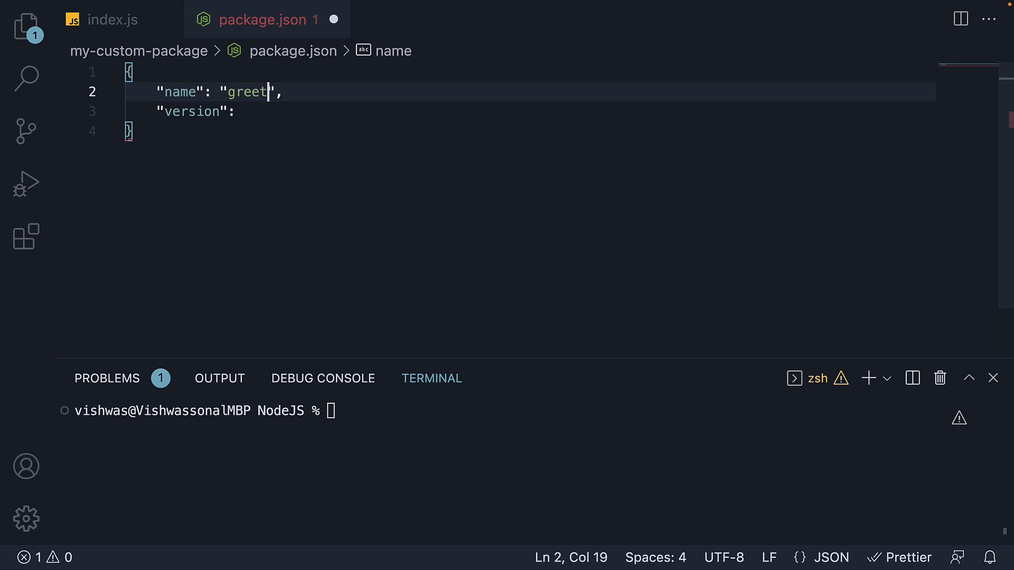
type("-codevolu")
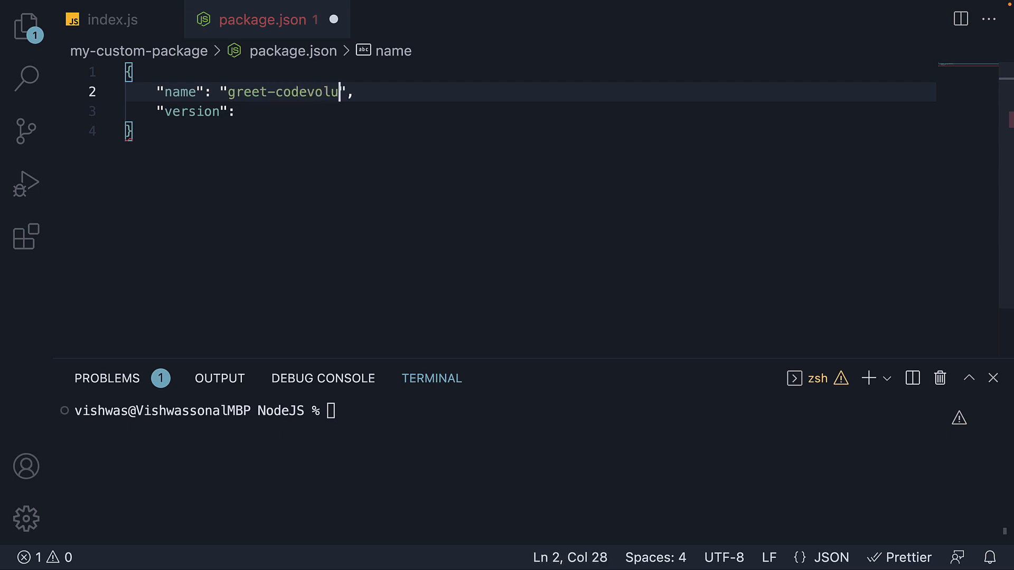
type("tion")
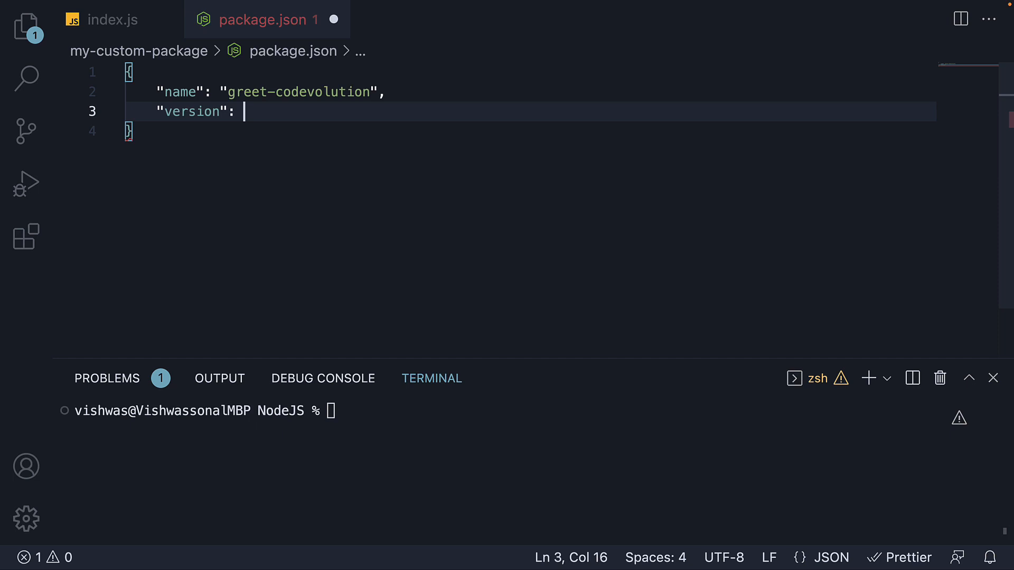
- Set version 1.0.0 and description "Codevolution greeting package" in package.json
type("\"1\"")
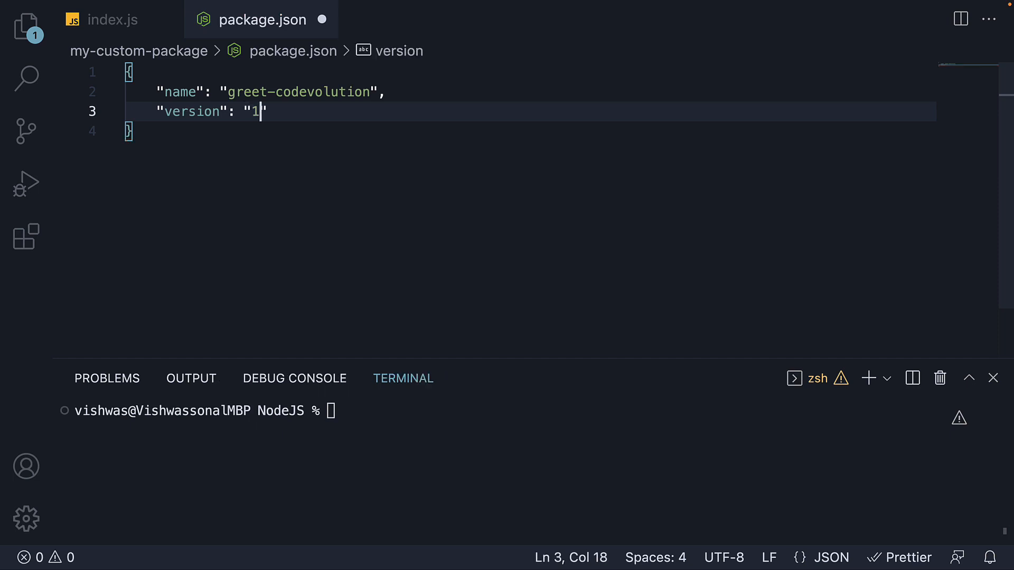
type(".0.0")
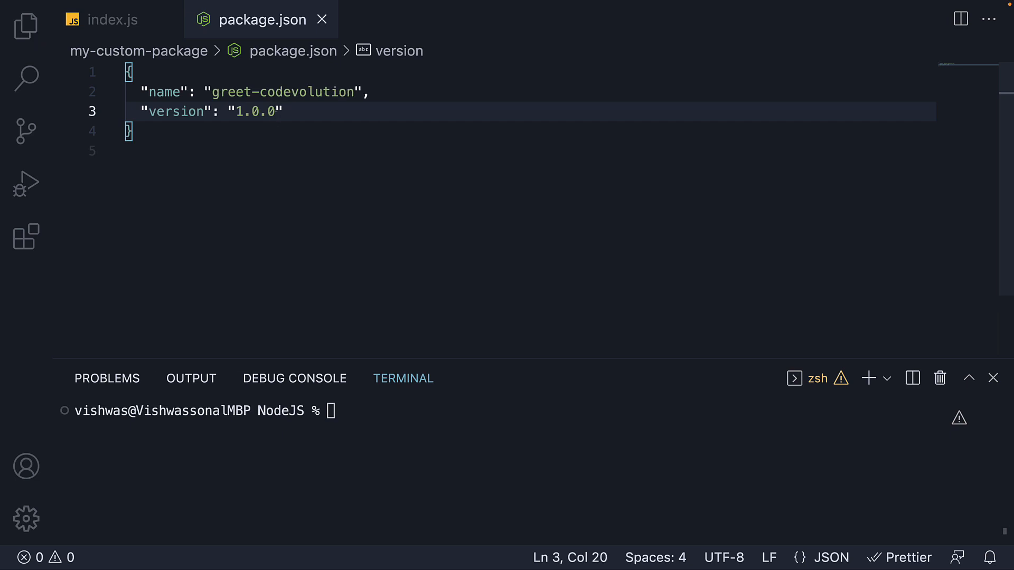
left_click(281, 111)
type("\"description\": \"")
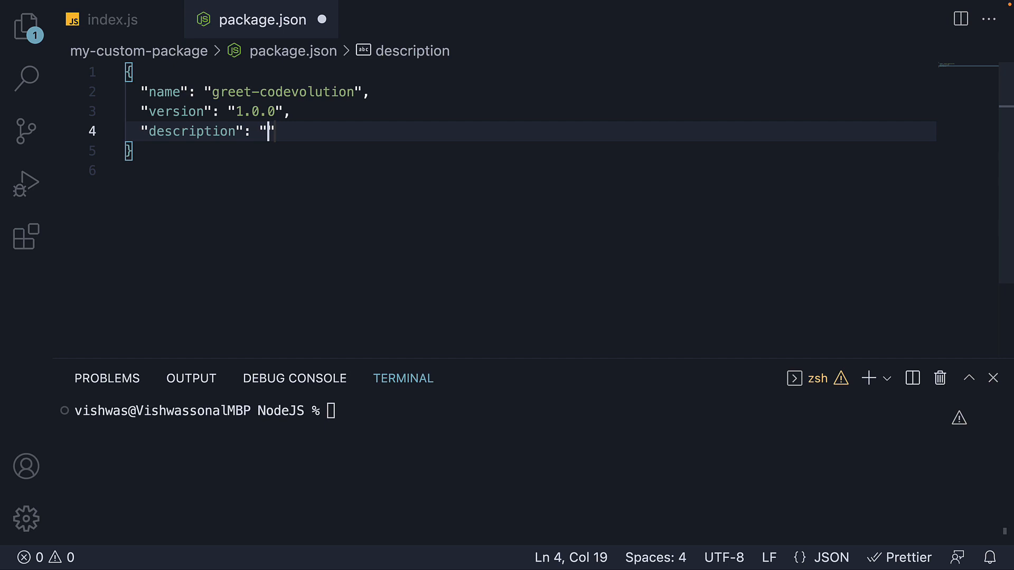
type("Codevolition")
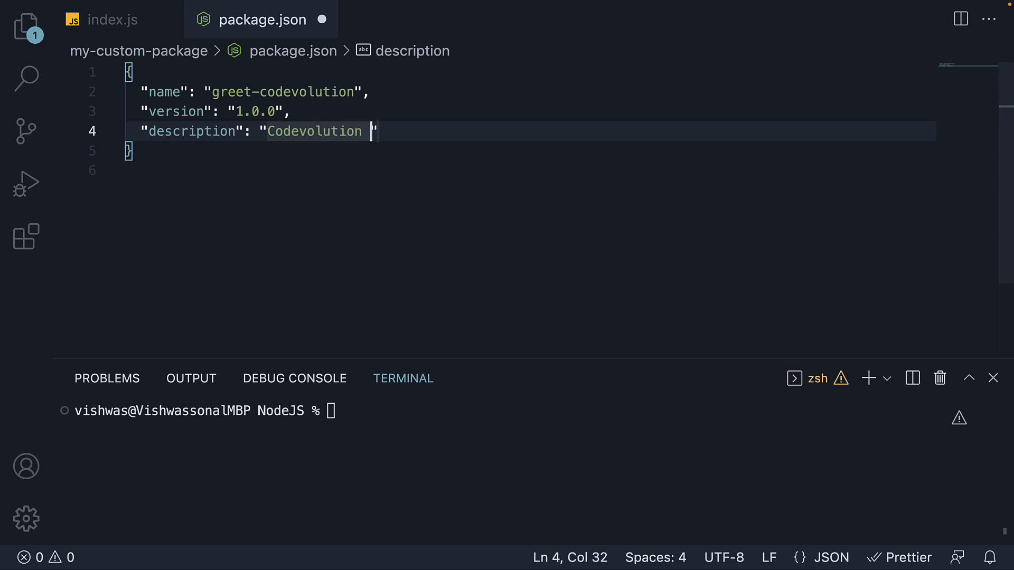
type("greeting pa")
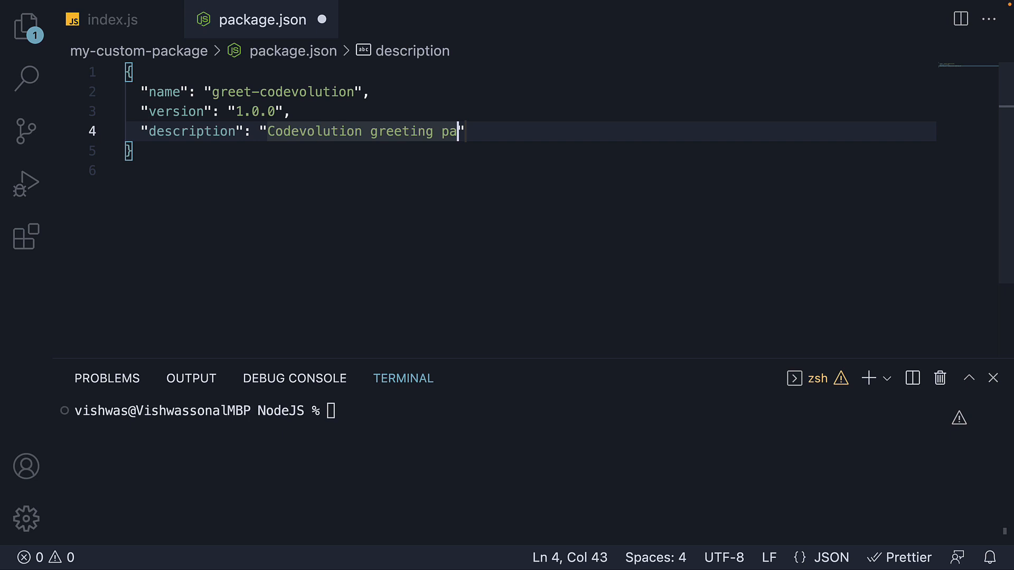
type("ckage")
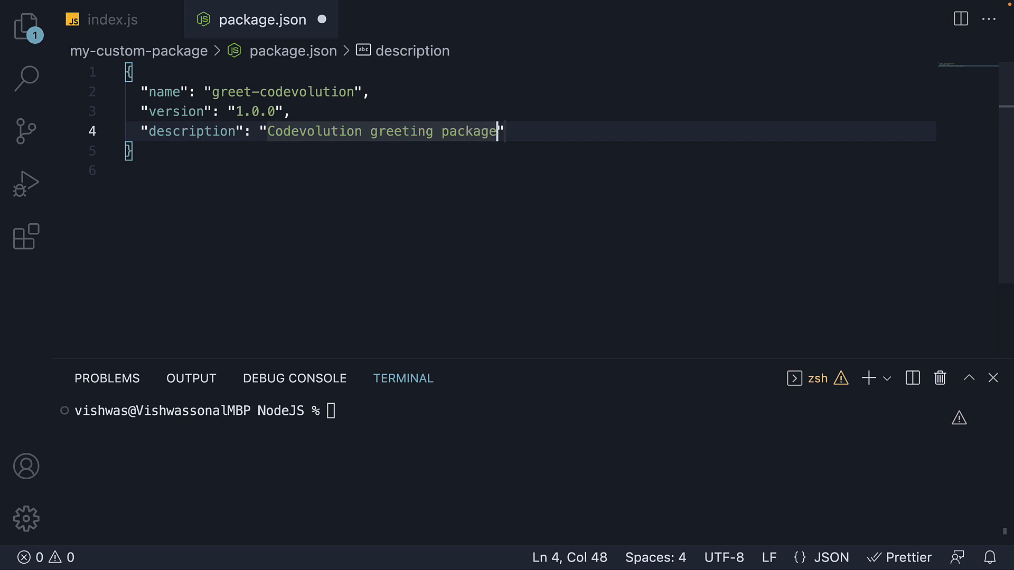
- Add a keywords array with "codevolution" and "greet"
key("right")
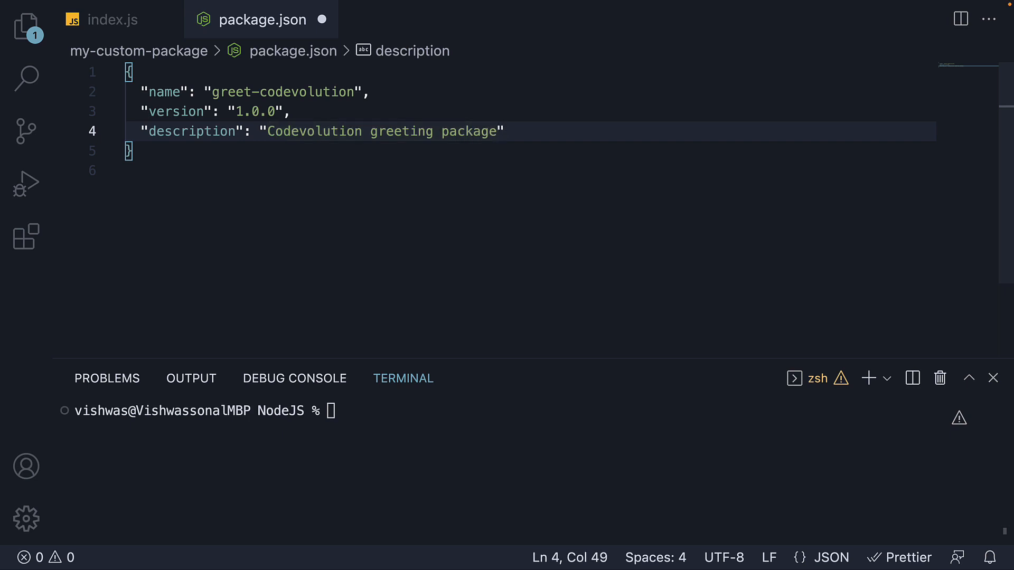
key("Enter")
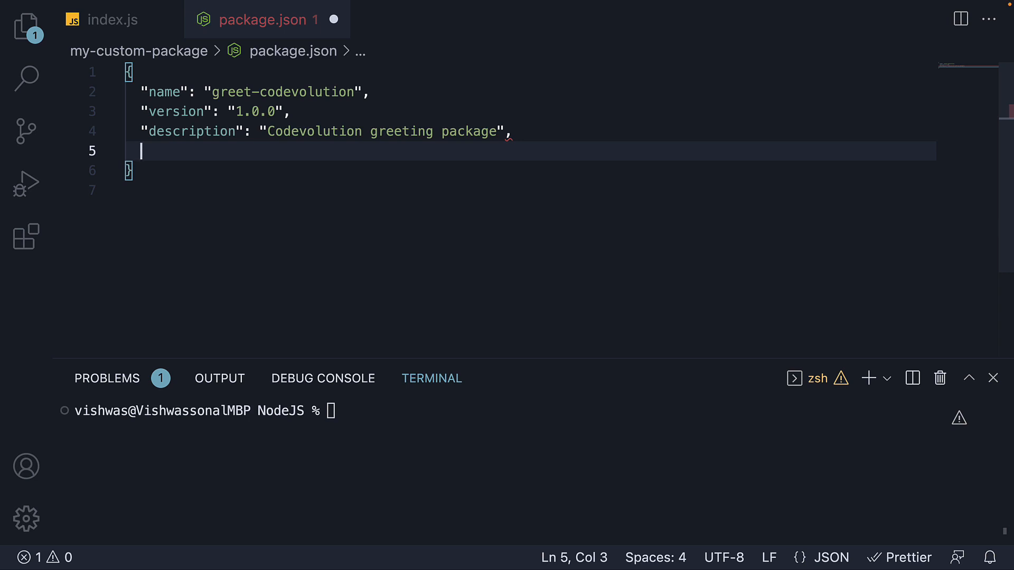
type("\"keywords\": []")
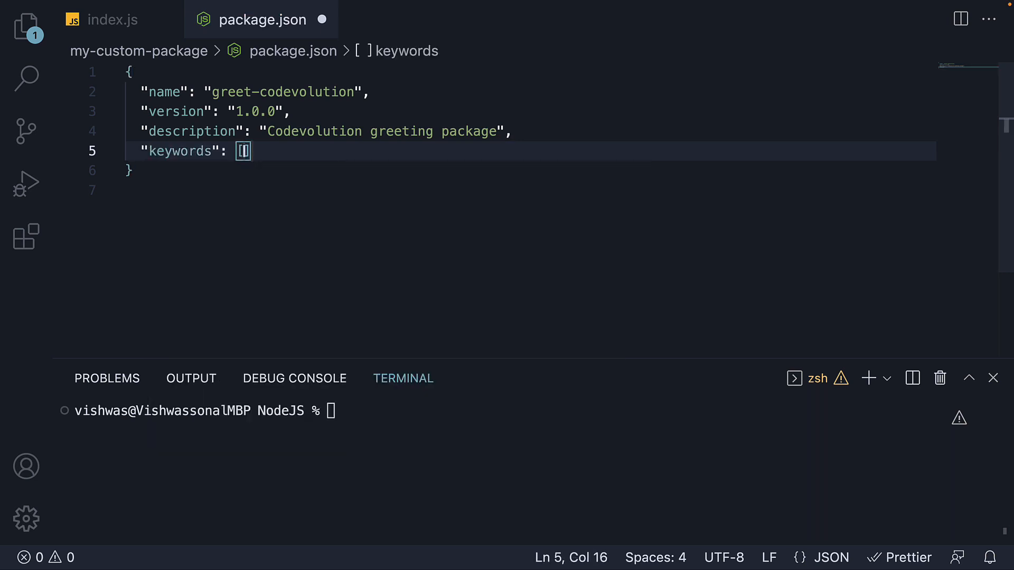
type("\"codevolution\",")
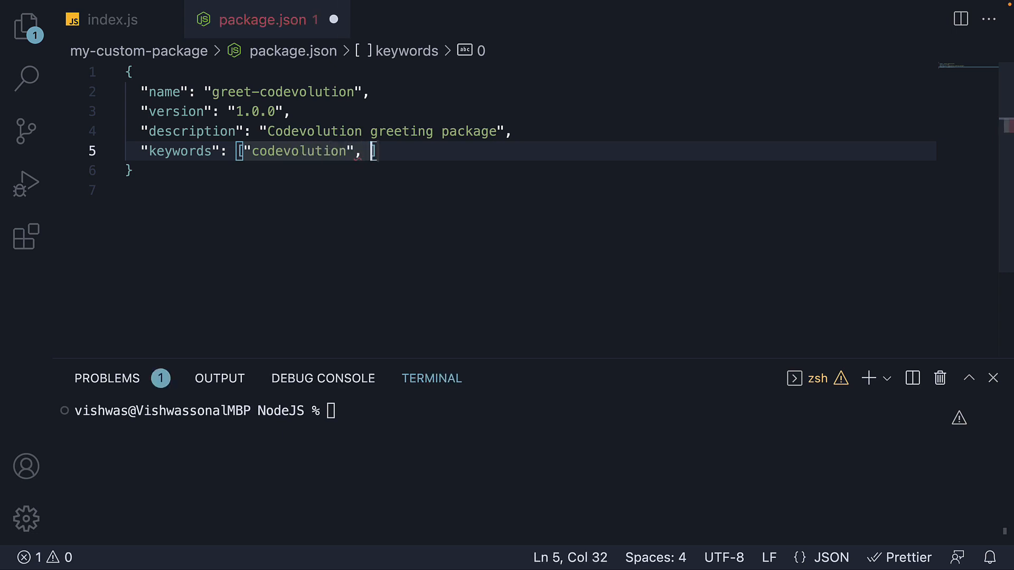
type("\"greet\"")
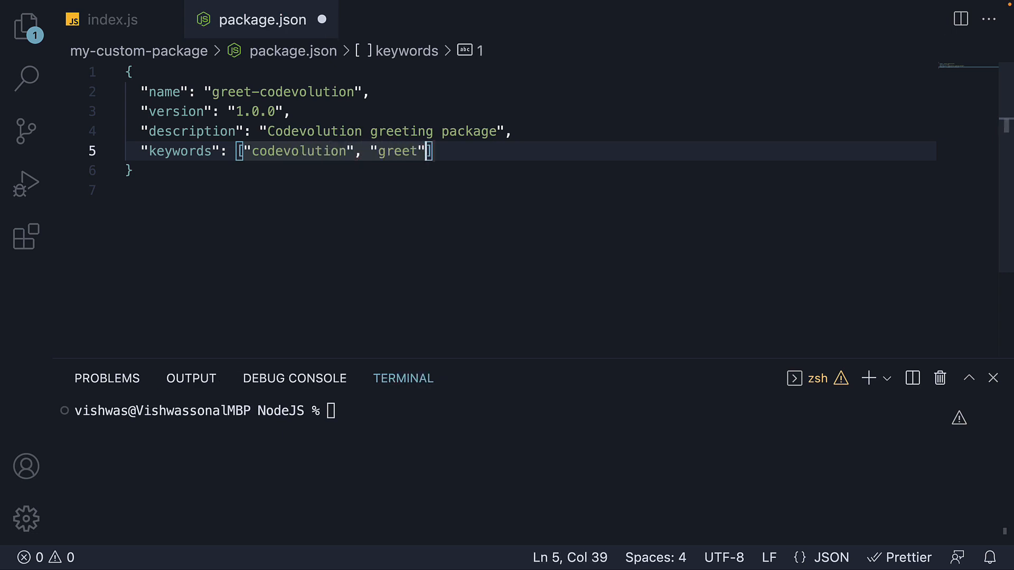
key("Right")
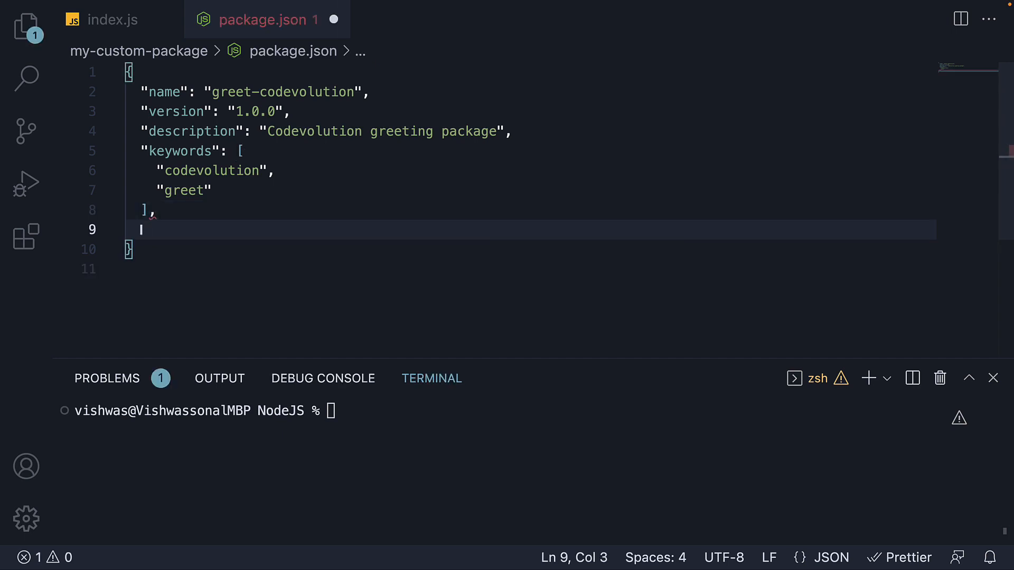
- Add "main": "index.js" as the last property of package.json
type("\"")
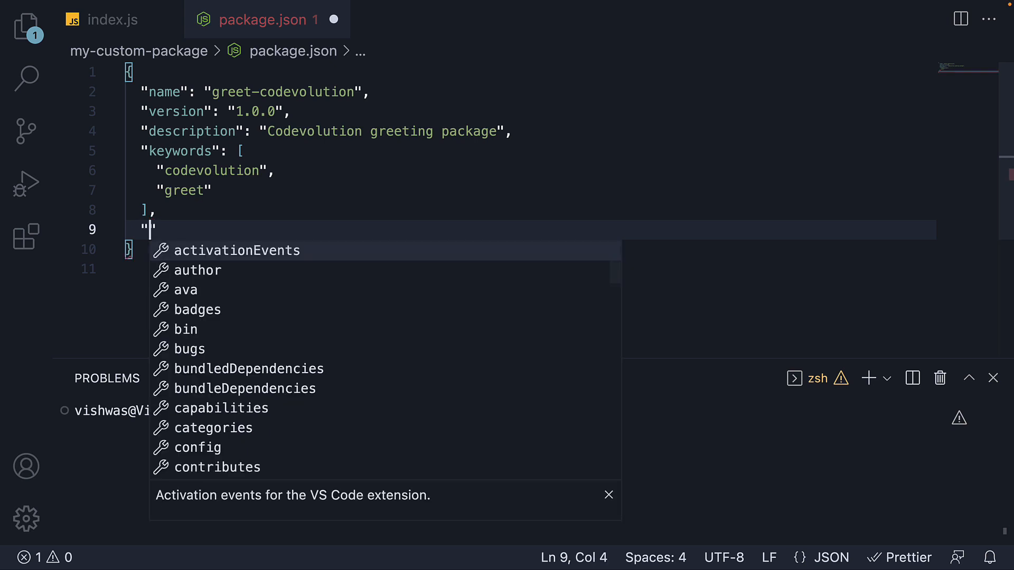
type("main\":")
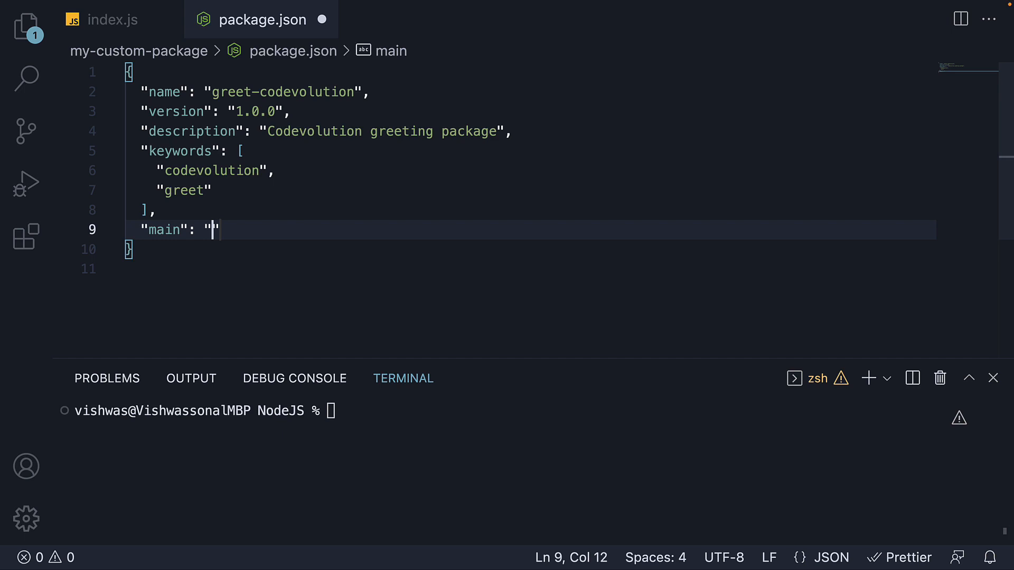
type("ind")
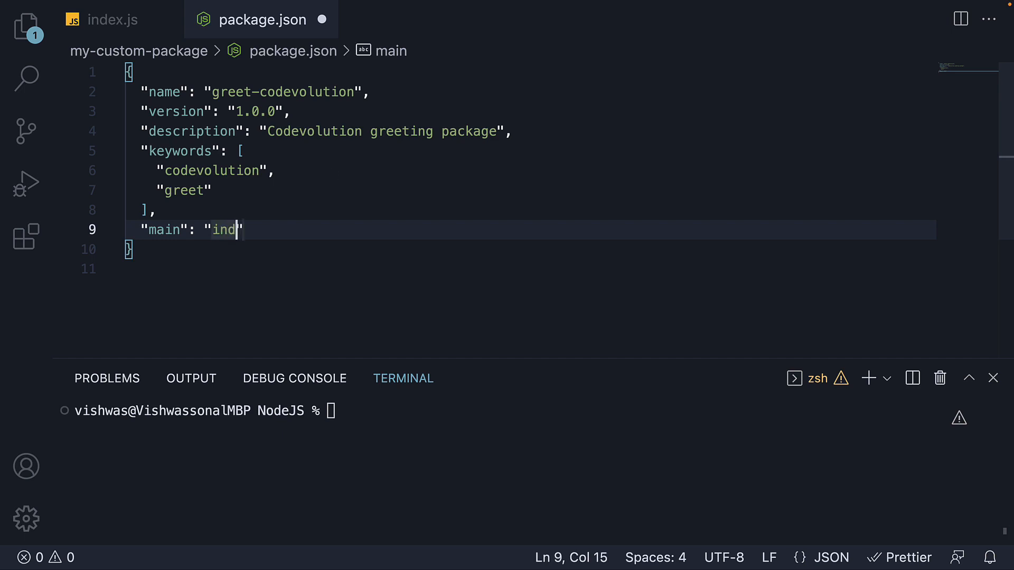
type("ex.js")
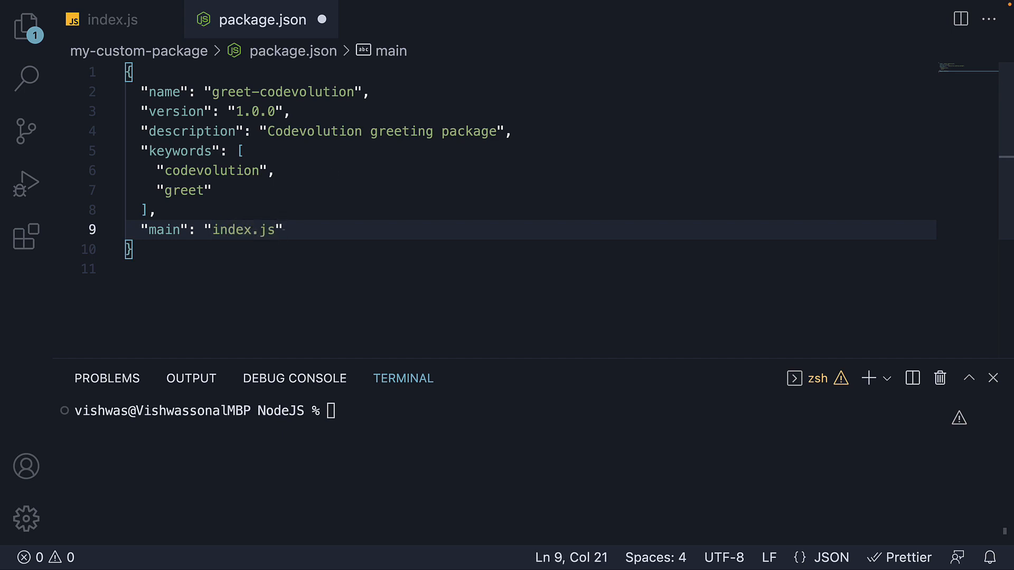
mouse_move(321, 19)
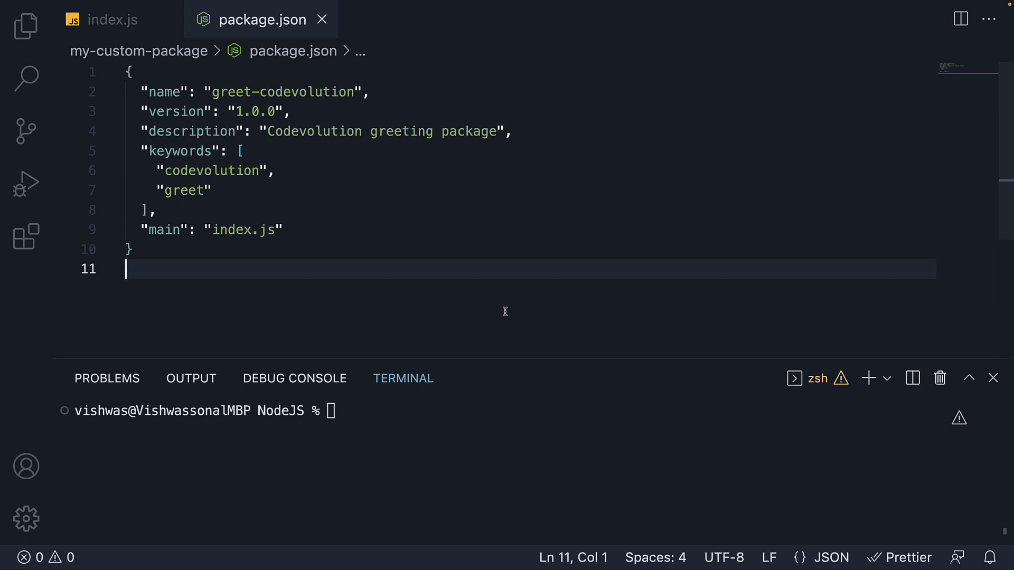
mouse_move(451, 306)
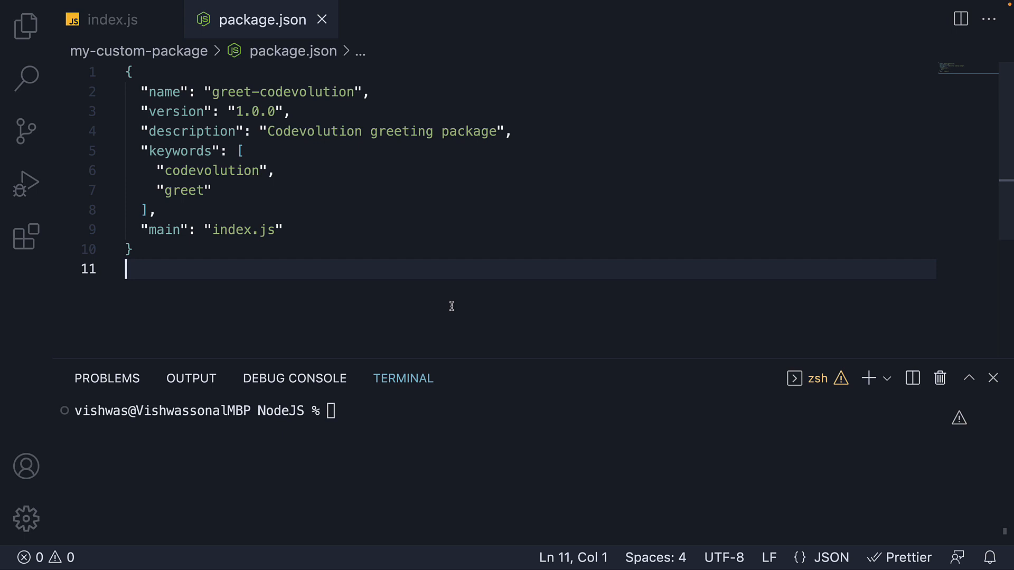
mouse_move(450, 307)
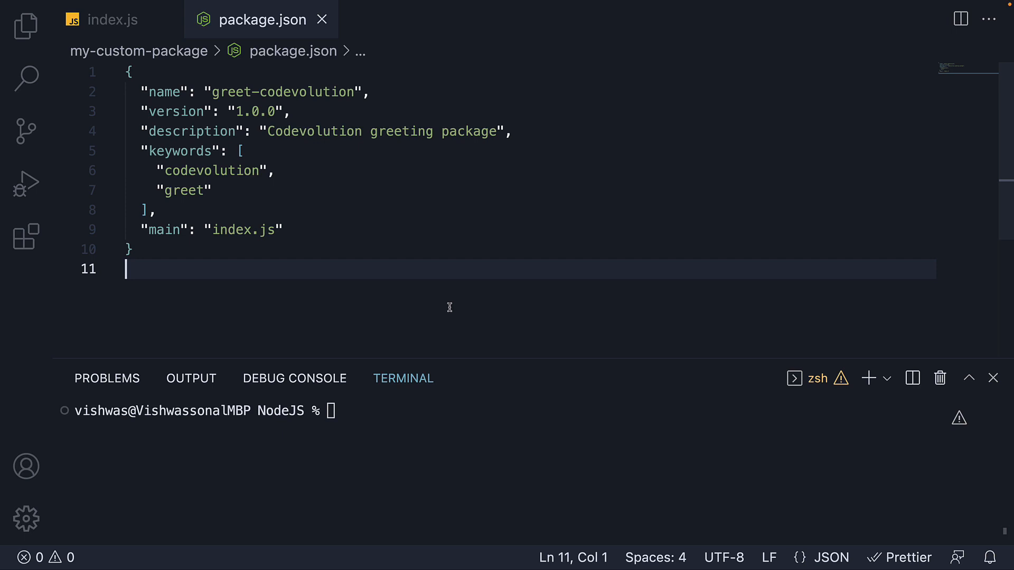
- Delete the hand-written package.json from my-custom-package via the Explorer
left_click(25, 26)
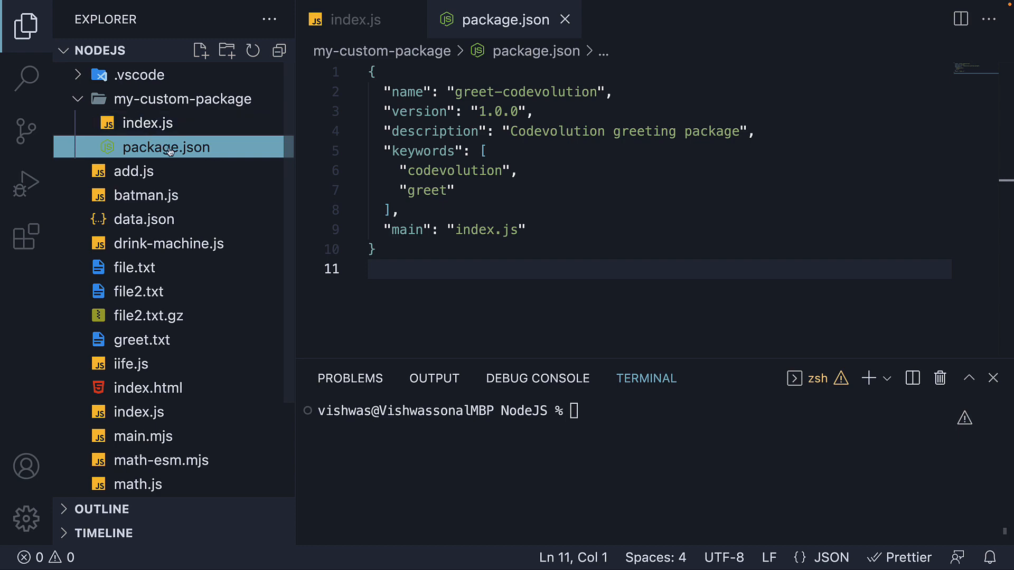
right_click(168, 147)
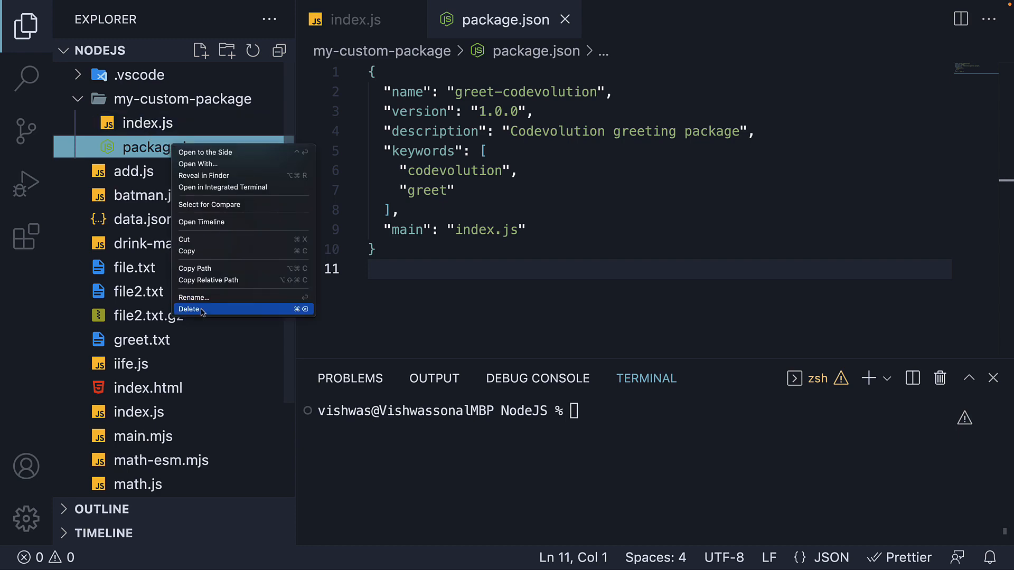
left_click(189, 310)
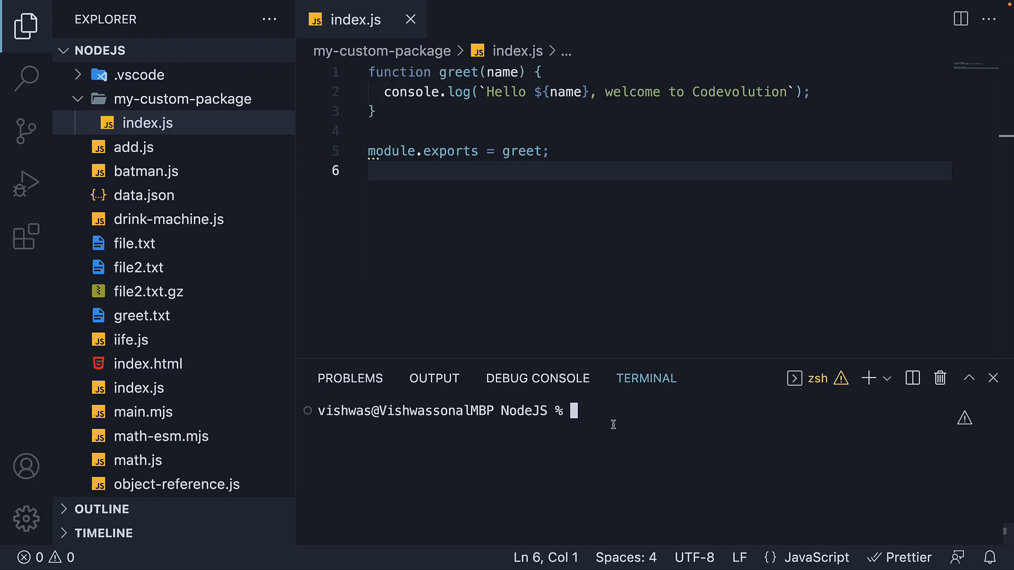
- Change the terminal directory into my-custom-package
type("cd my")
type("npm init")
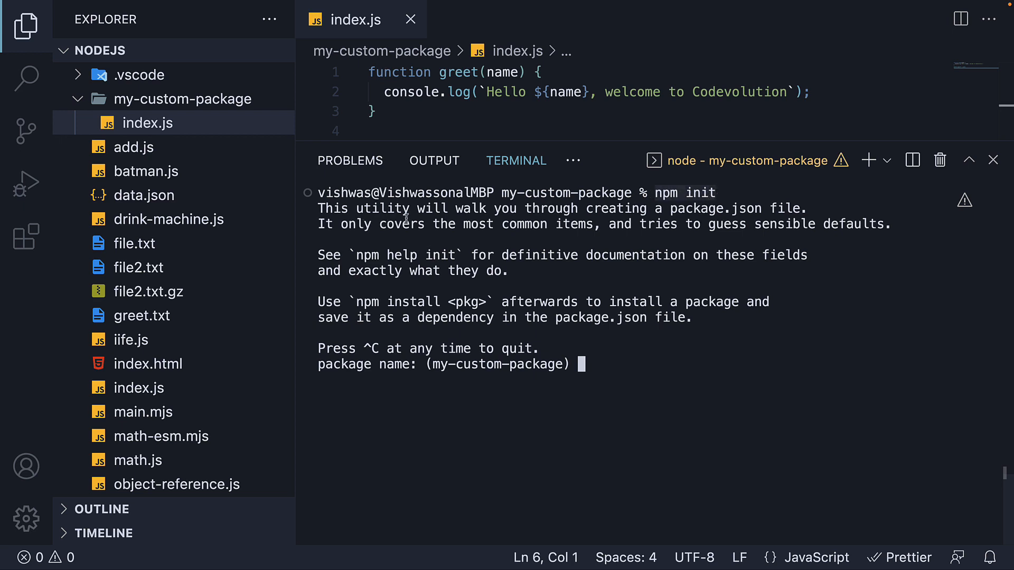
mouse_move(426, 239)
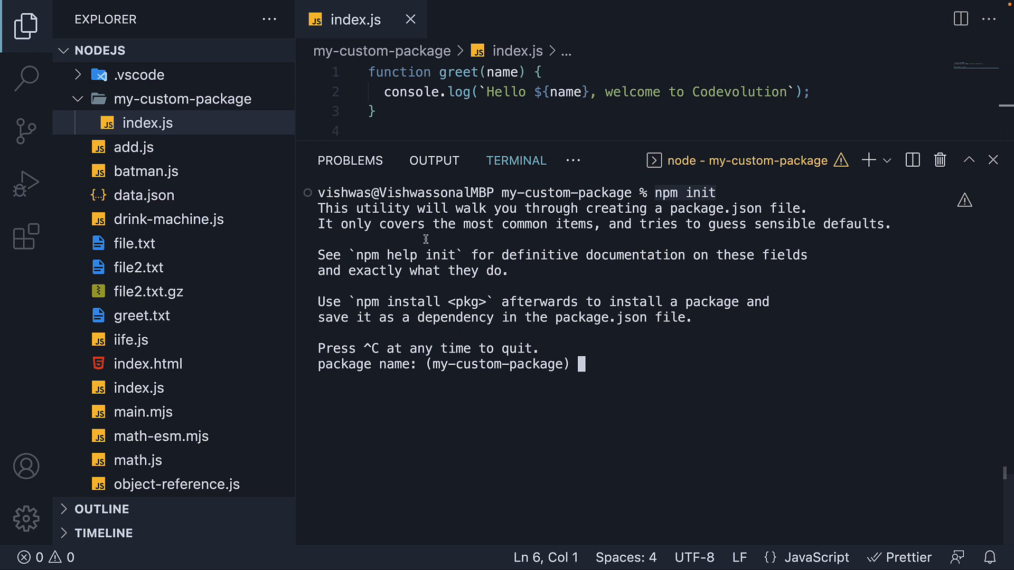
mouse_move(601, 232)
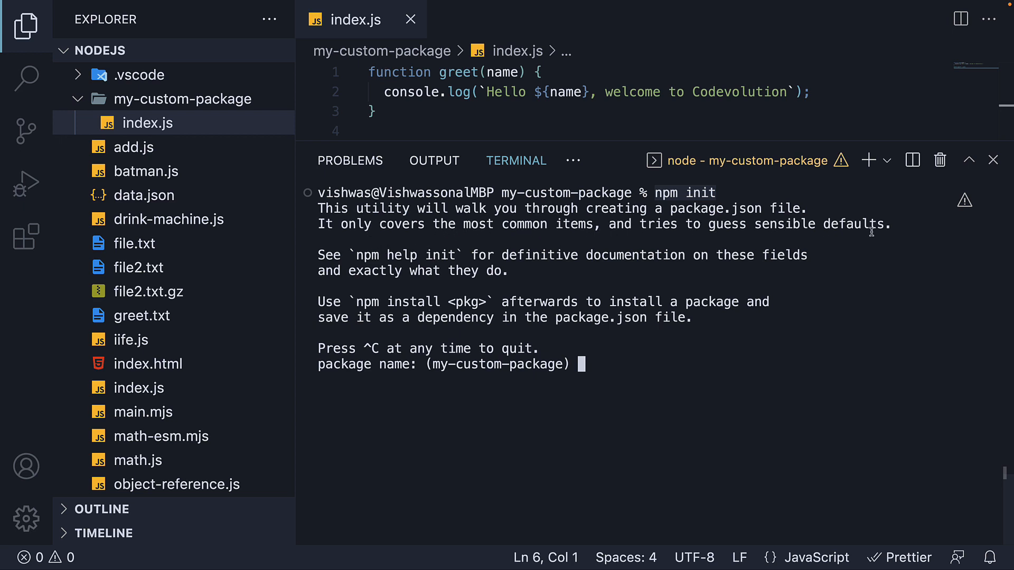
mouse_move(451, 279)
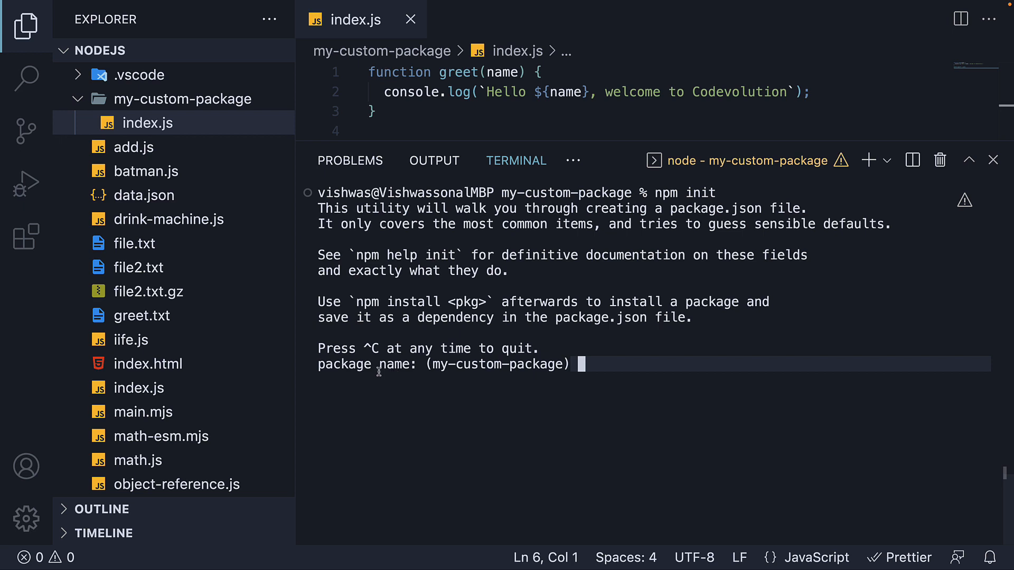
mouse_move(436, 367)
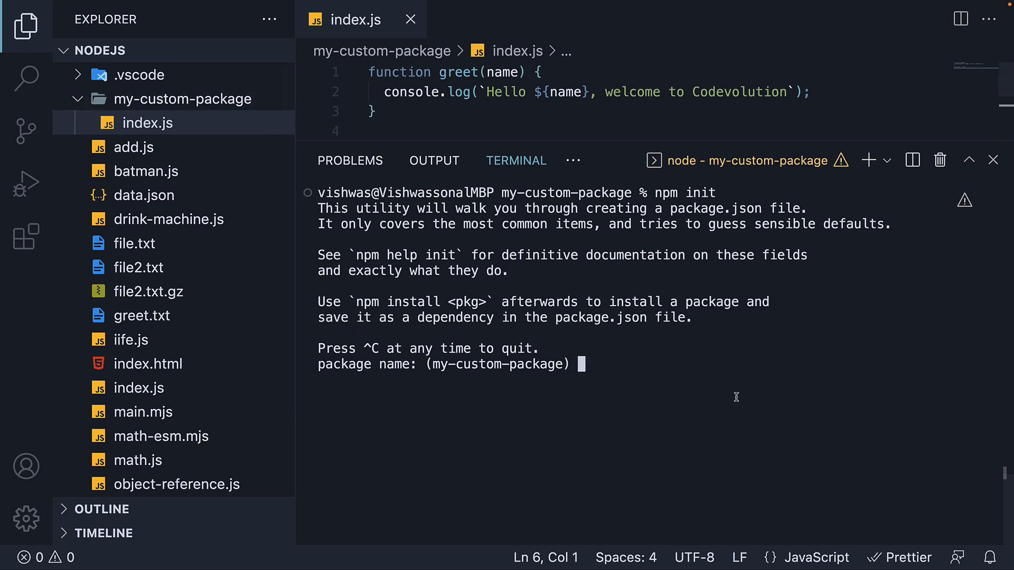
- Answer npm init with the name greet-codevolution and accept the remaining defaults
type("greet")
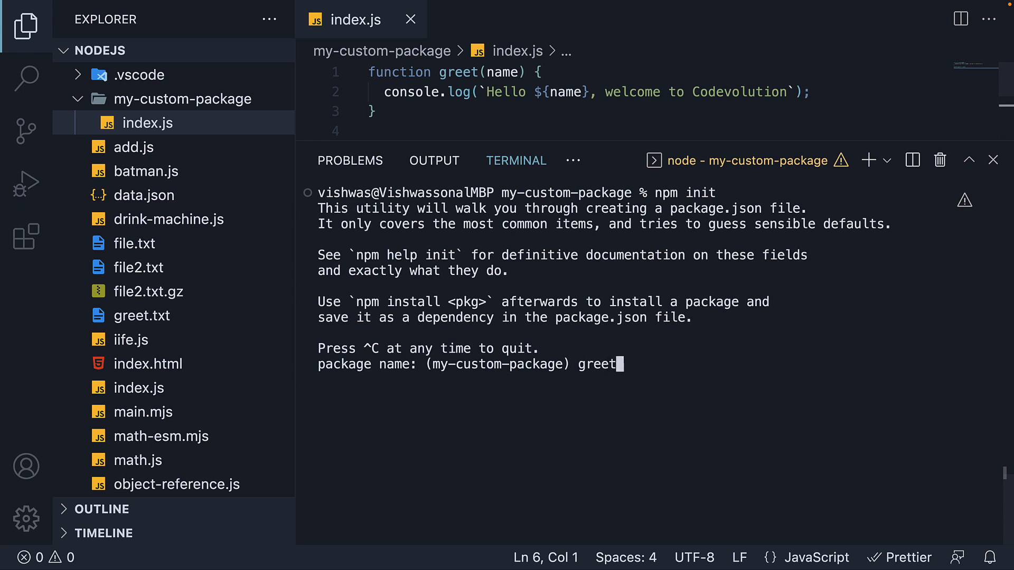
type("-codevolution")
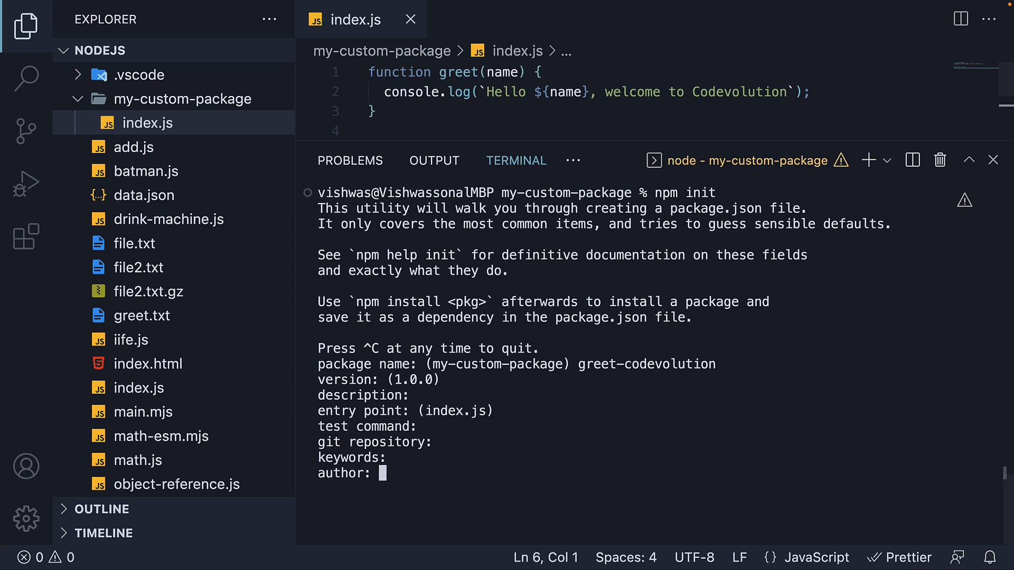
key("enter")
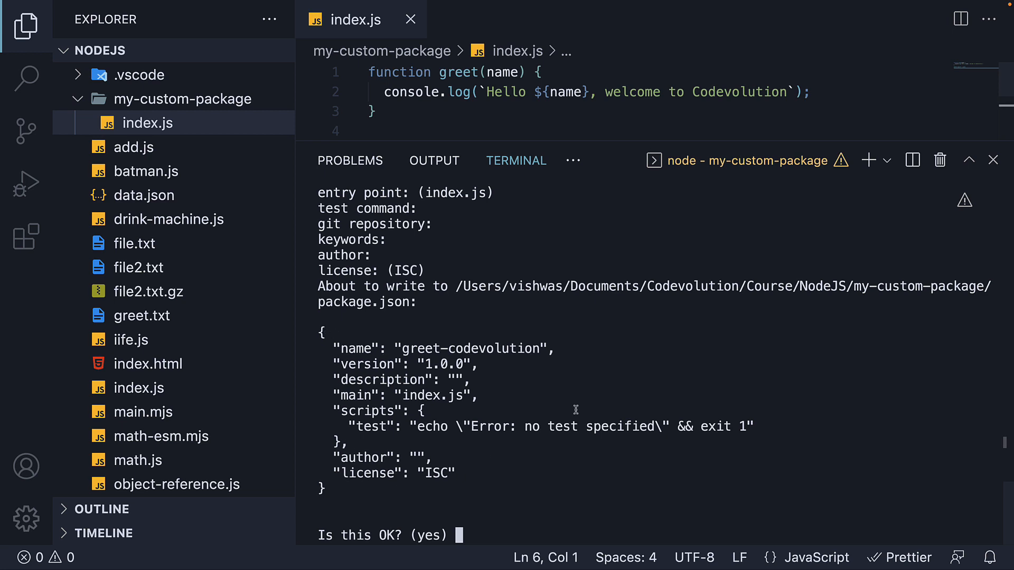
mouse_move(596, 358)
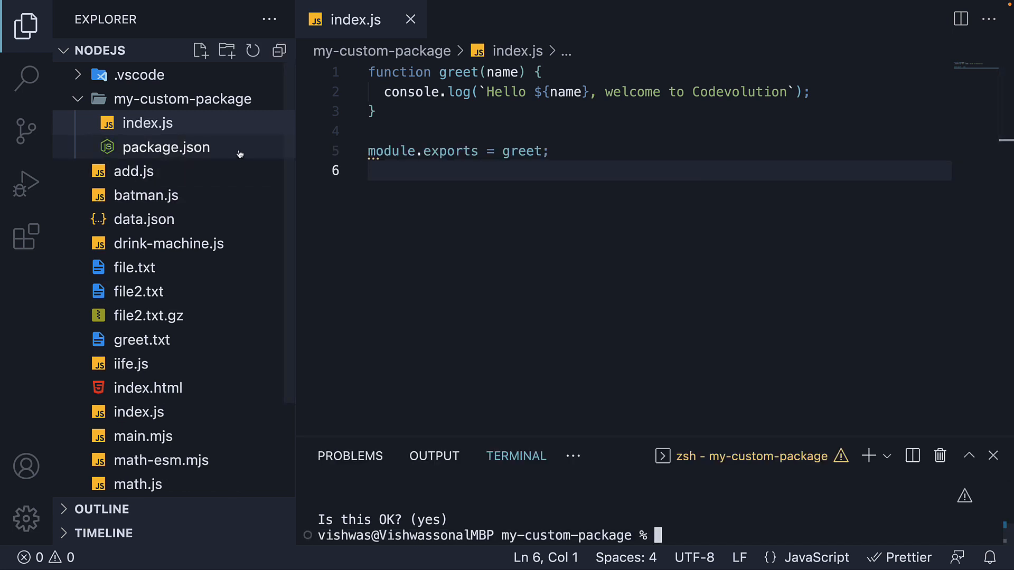
- Open the generated package.json from my-custom-package in the editor
left_click(166, 147)
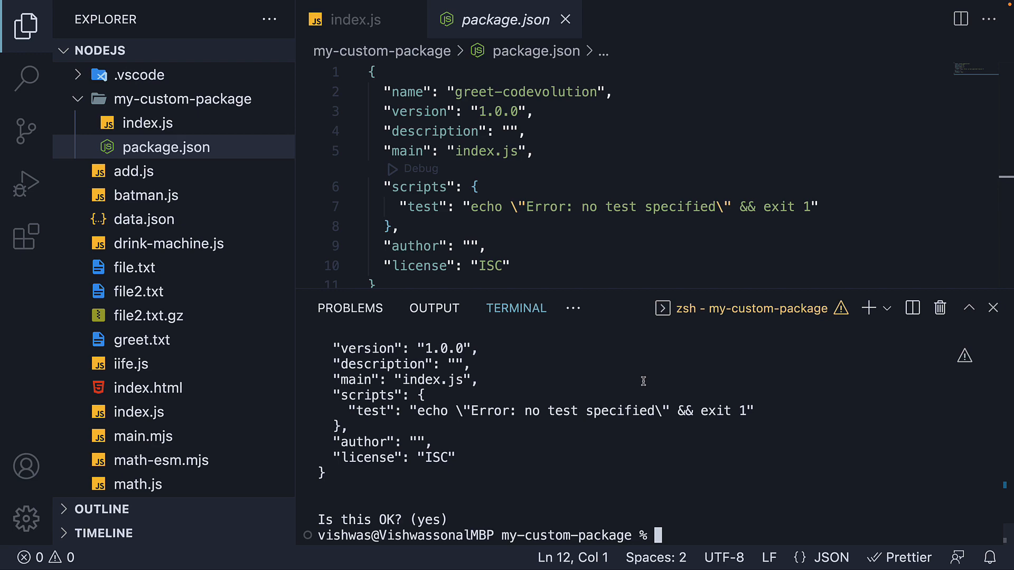
- Delete the generated package.json and confirm moving it to the trash
right_click(165, 147)
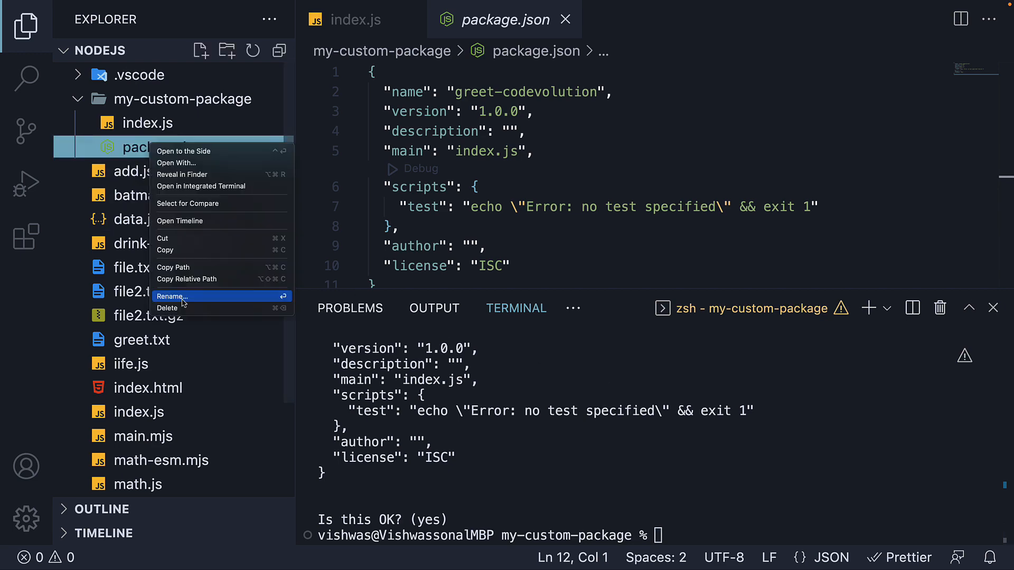
left_click(167, 307)
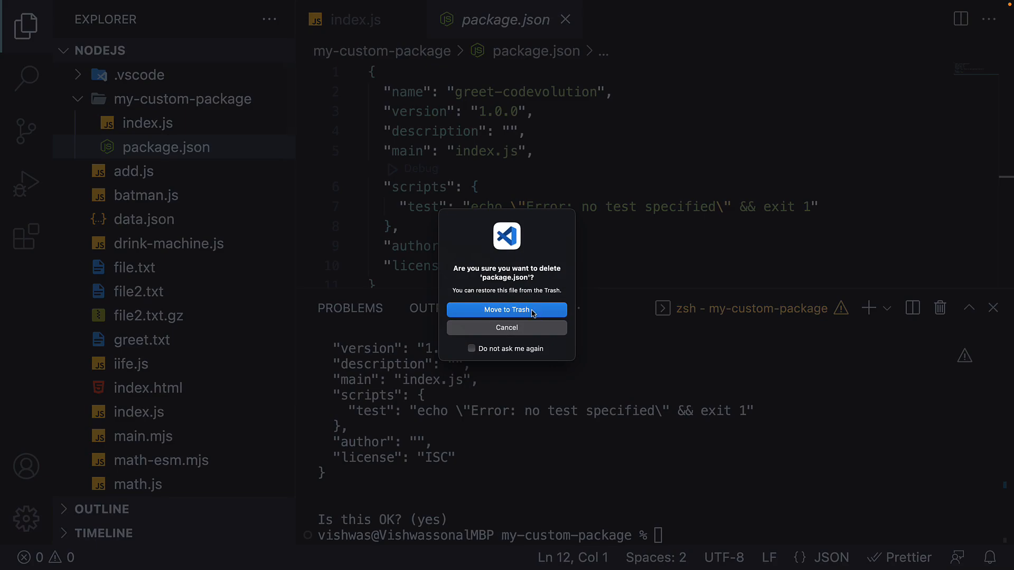
left_click(506, 310)
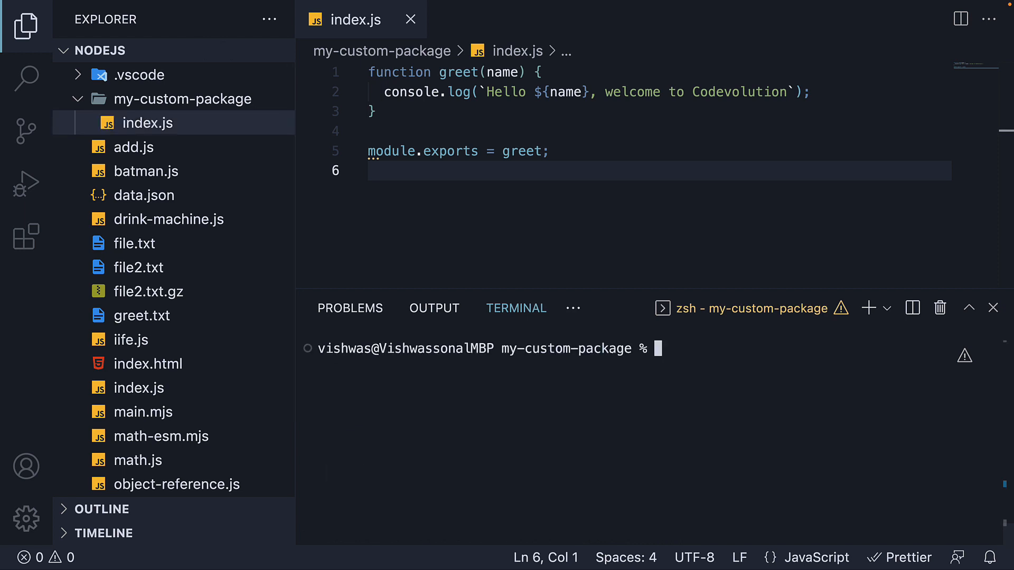
- Regenerate package.json with all npm init defaults via npm init -y
type("npm ini")
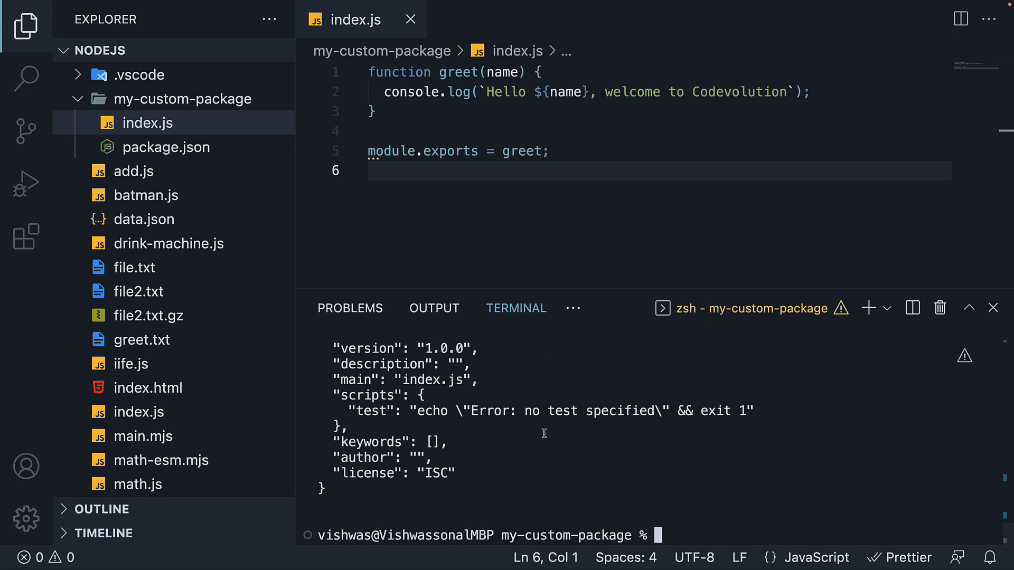
mouse_move(558, 446)
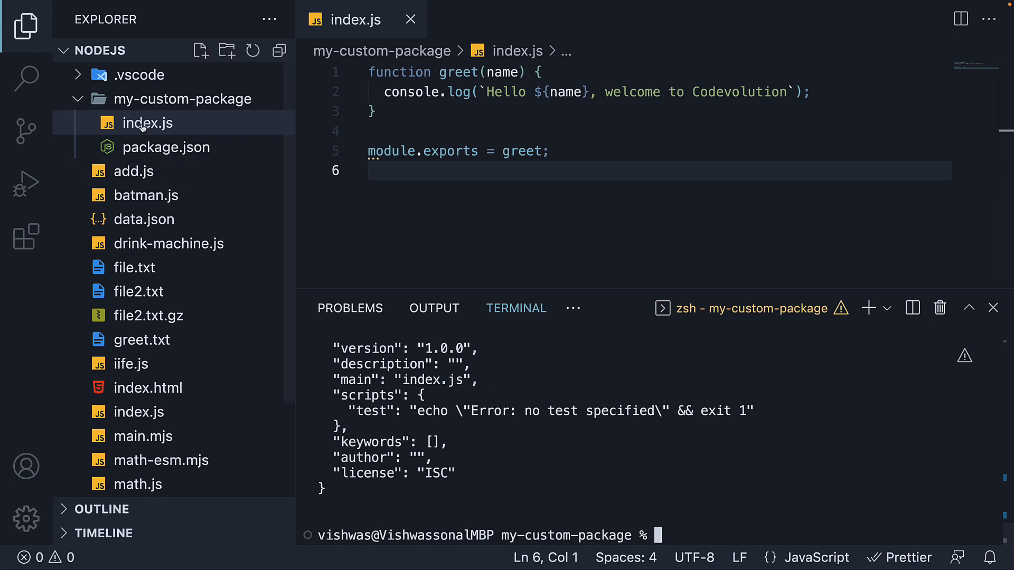
- Rename the package from my-custom-package to greet-codevolution in package.json and save
left_click(166, 147)
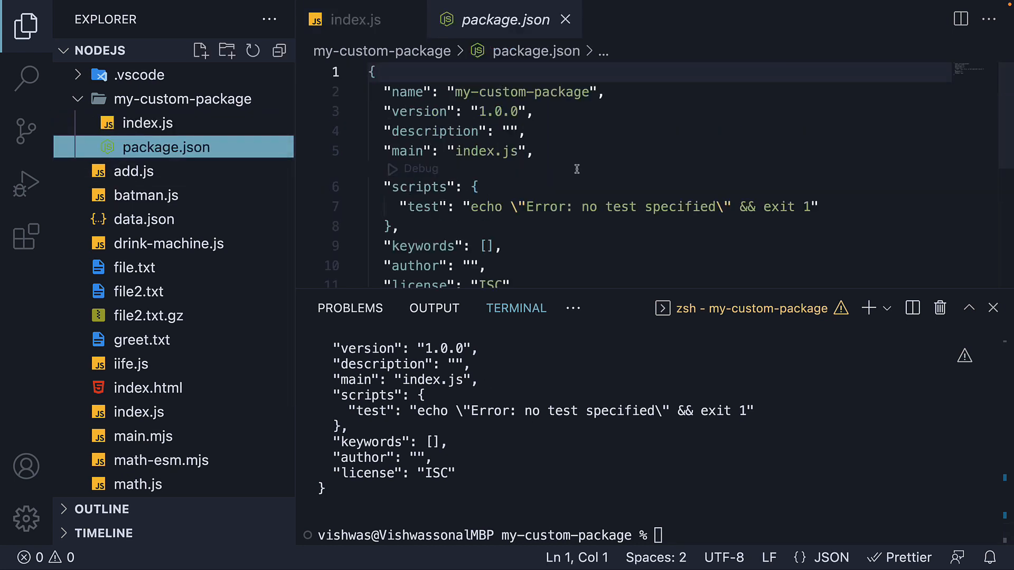
double_click(521, 92)
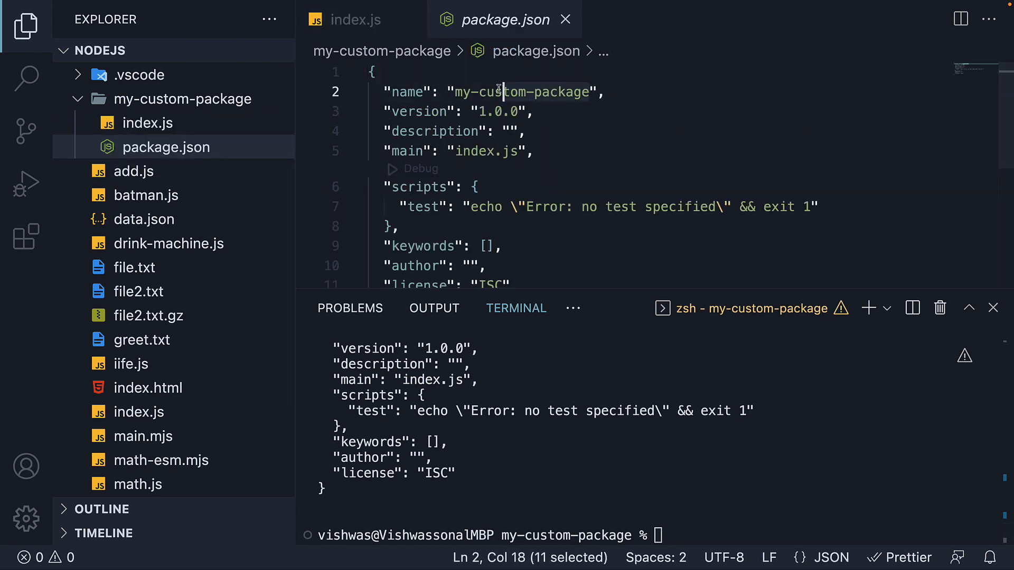
type("greet")
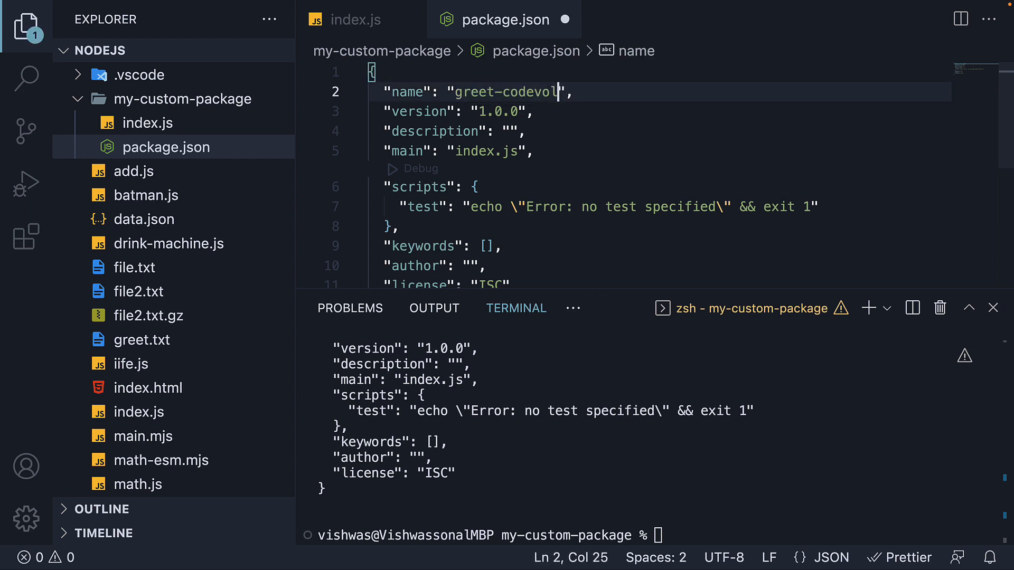
type("ution")
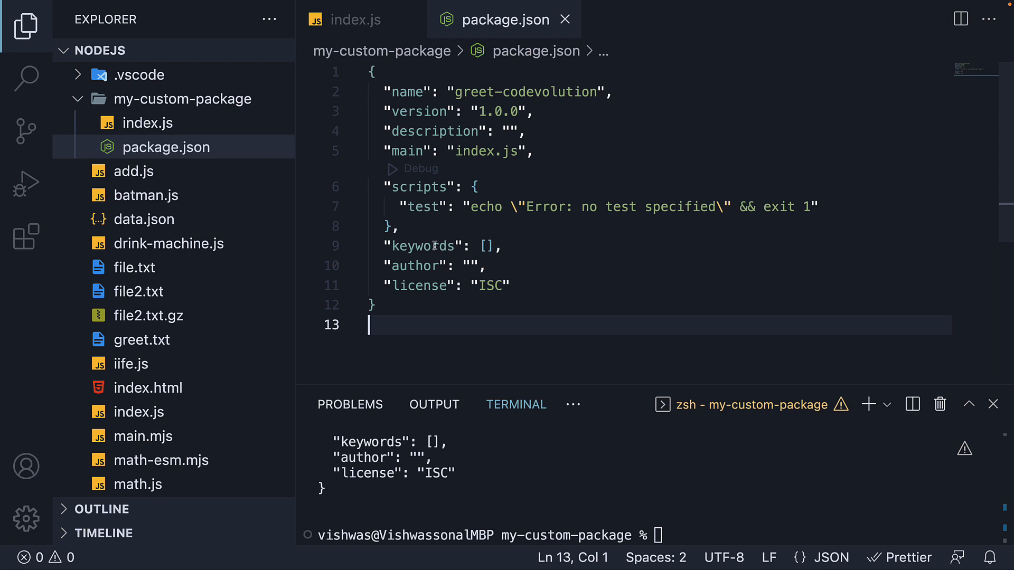
mouse_move(489, 324)
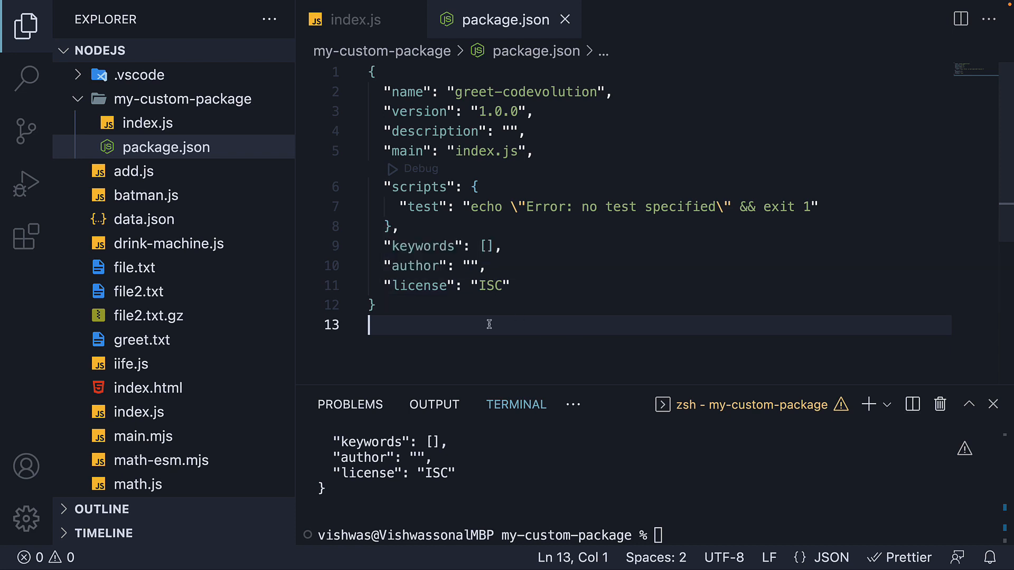